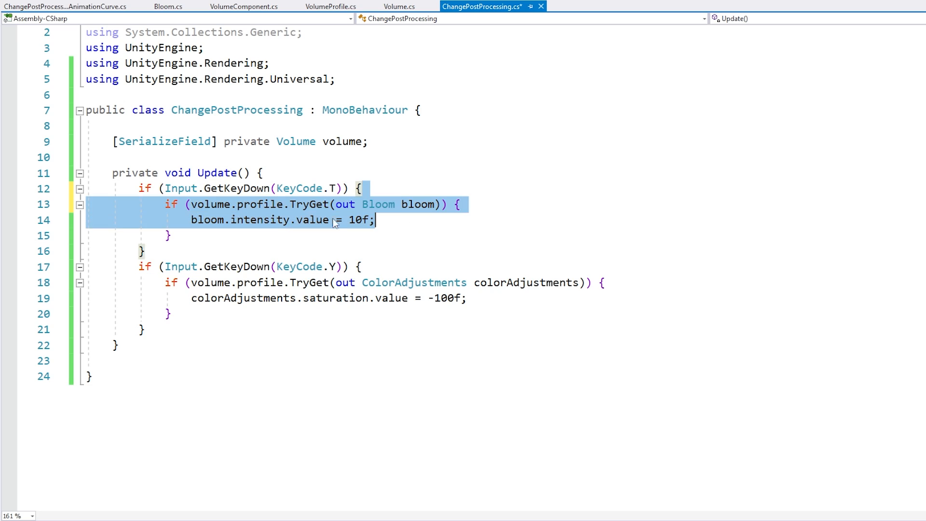
Step: Preview the upcoming Flash Deals assets on the Asset Store home page
{"action": "double_click", "coordinate": [260, 204]}
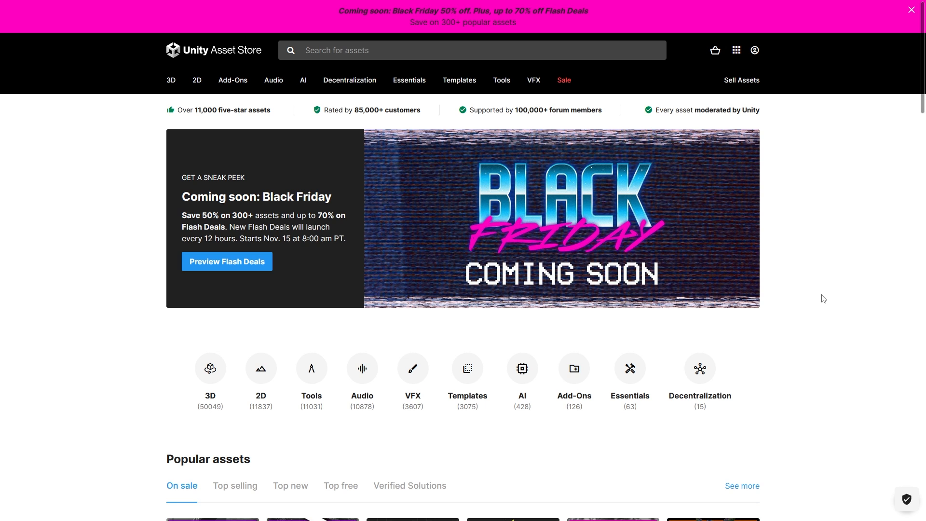
{"action": "left_click", "coordinate": [226, 261]}
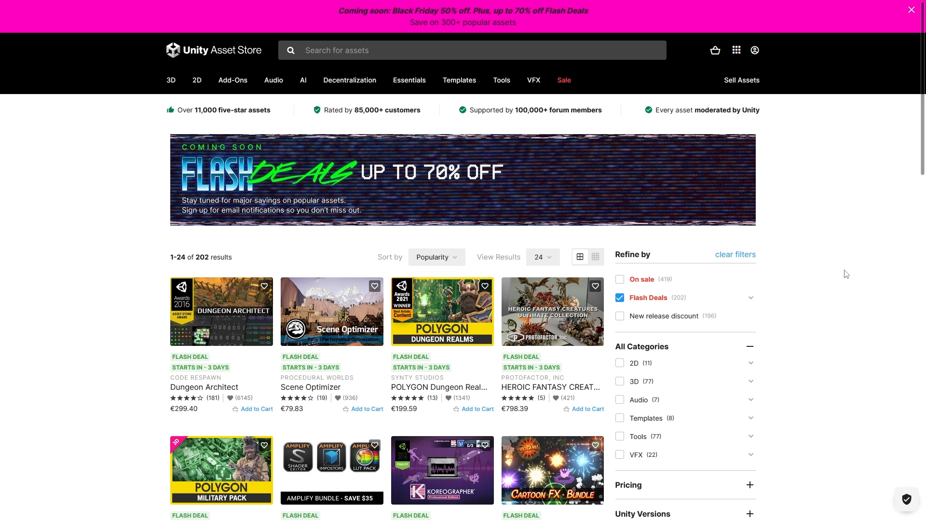
{"action": "mouse_move", "coordinate": [861, 277]}
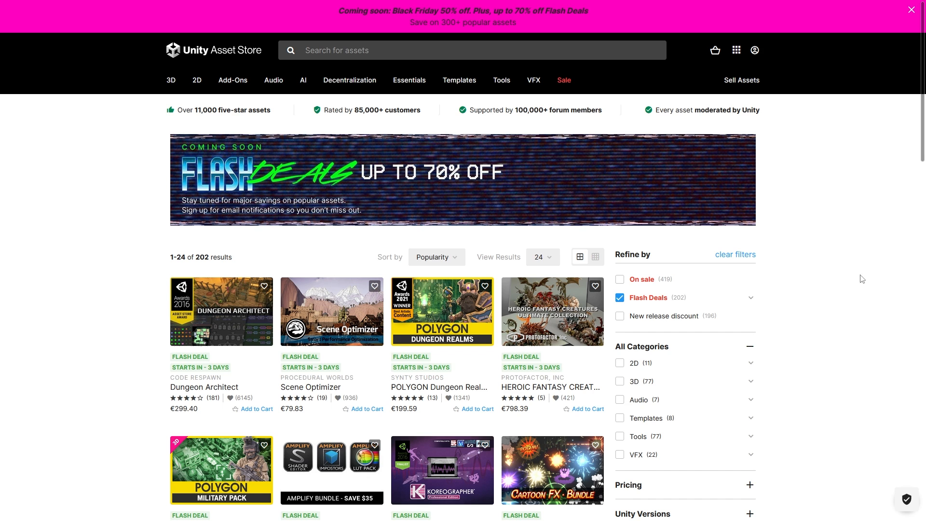
{"action": "scroll", "scroll_direction": "down", "scroll_amount": 3}
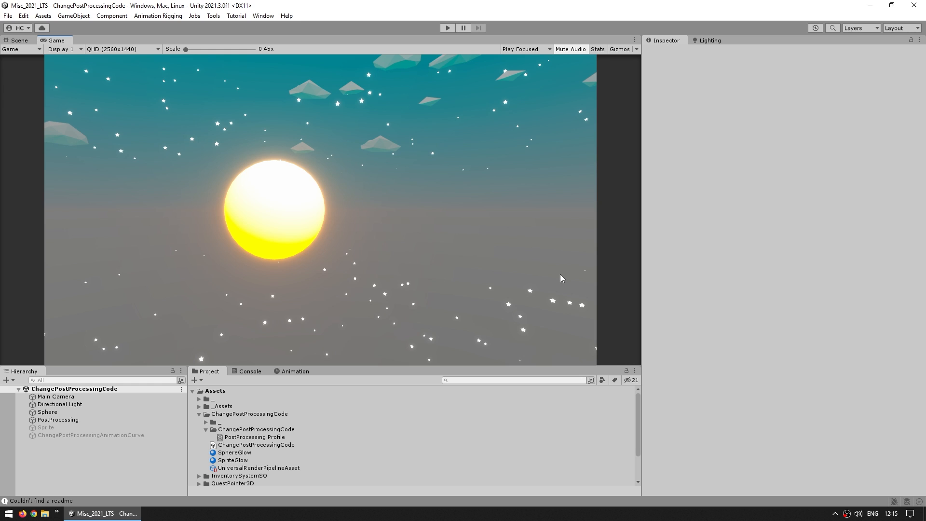
Step: Select the PostProcessing object and set its Bloom Intensity to 1
{"action": "left_click", "coordinate": [58, 420]}
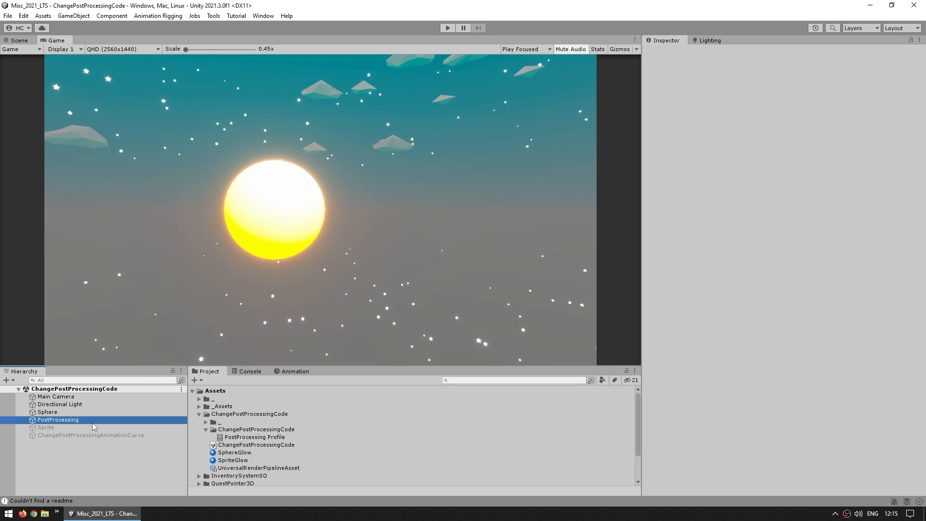
{"action": "left_click", "coordinate": [58, 420]}
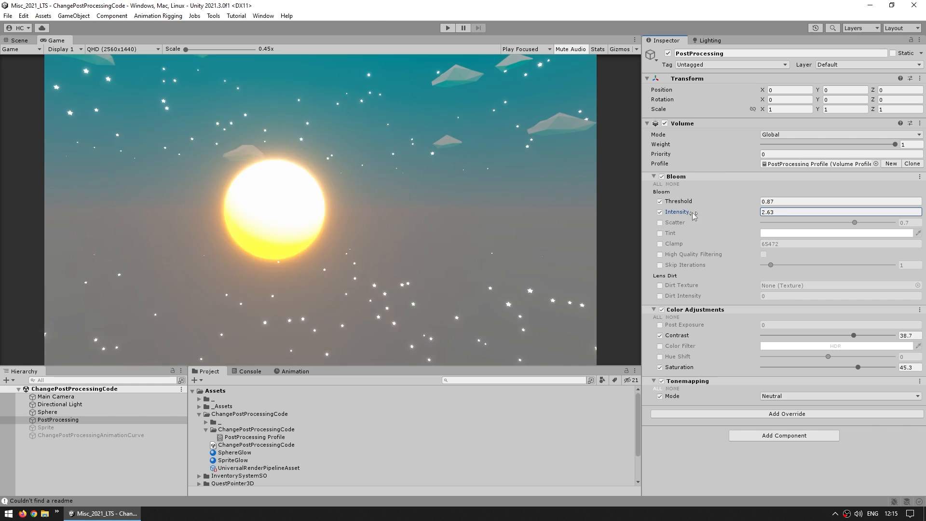
{"action": "type", "text": "1"}
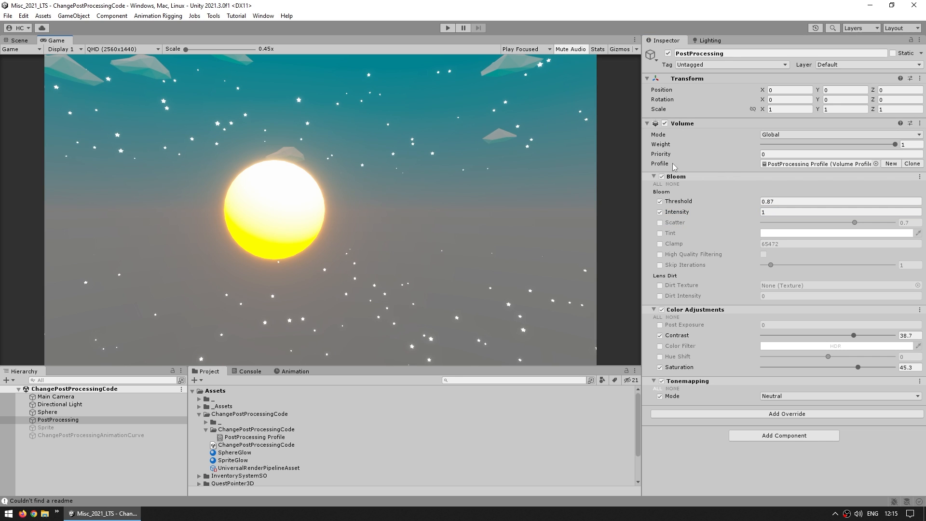
Step: Create a C# script named ChangePostProcessing in the ChangePostProcessingCode folder
{"action": "right_click", "coordinate": [248, 414]}
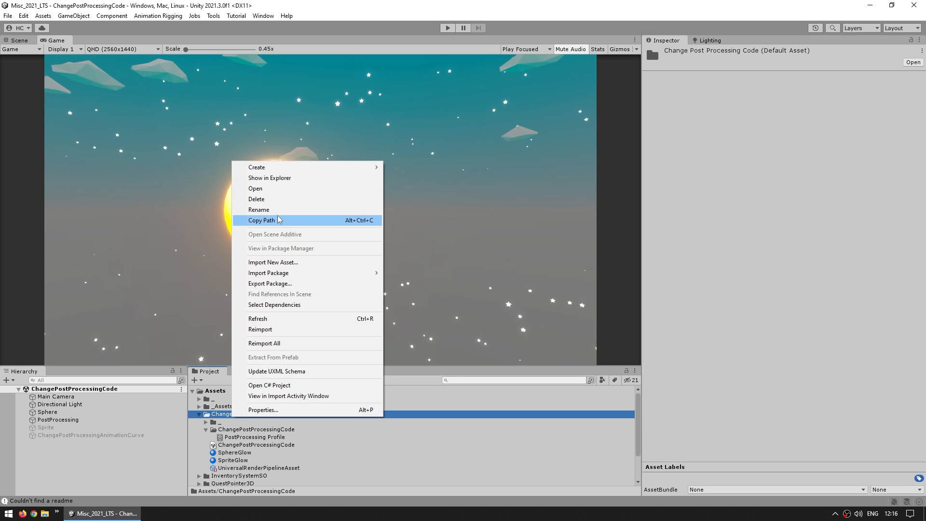
{"action": "left_click", "coordinate": [259, 209]}
{"action": "type", "text": "ChangePostProcessing"}
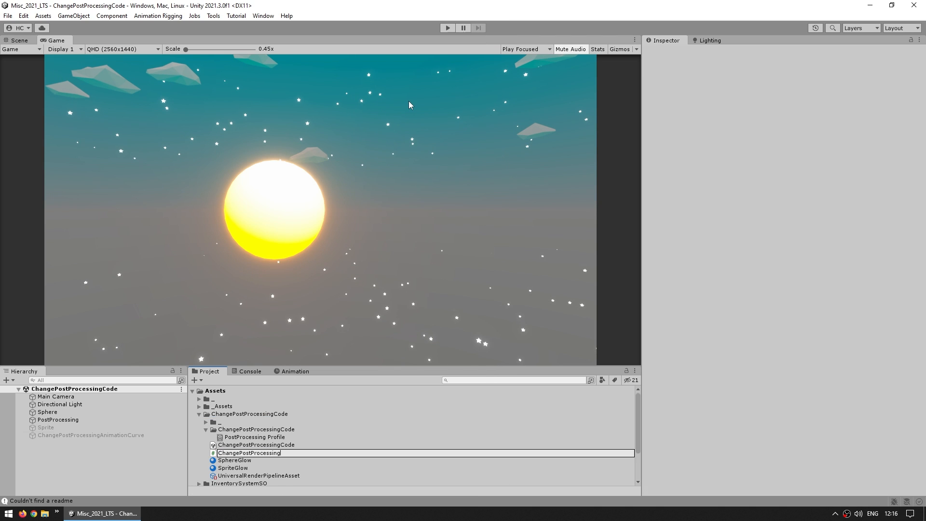
{"action": "left_click", "coordinate": [114, 309]}
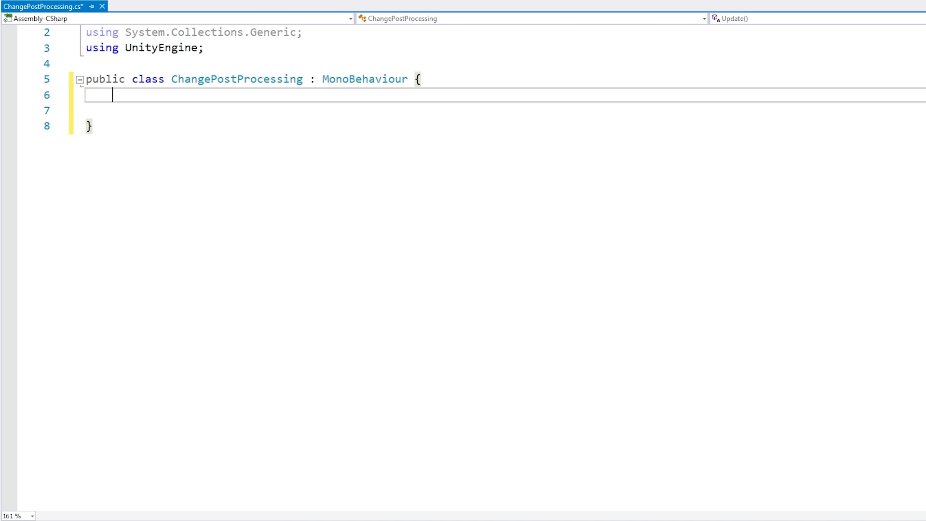
Step: Add using UnityEngine.Rendering and a [SerializeField] private Volume field
{"action": "type", "text": "[Seril"}
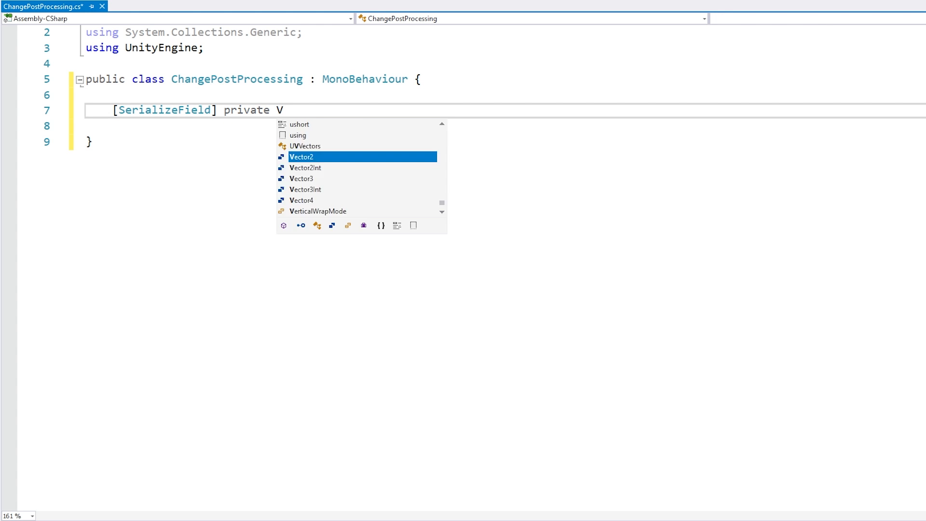
{"action": "type", "text": "olume"}
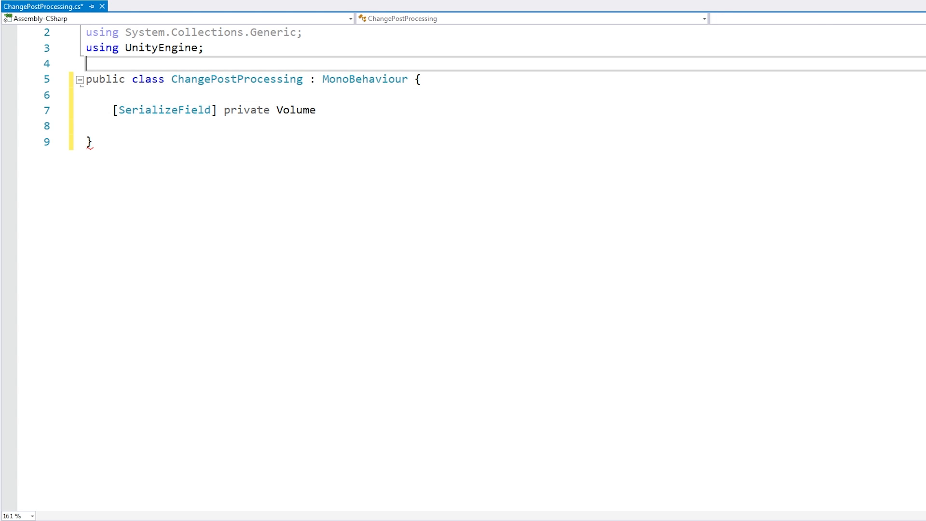
{"action": "type", "text": "using unityEngine.Rendering;"}
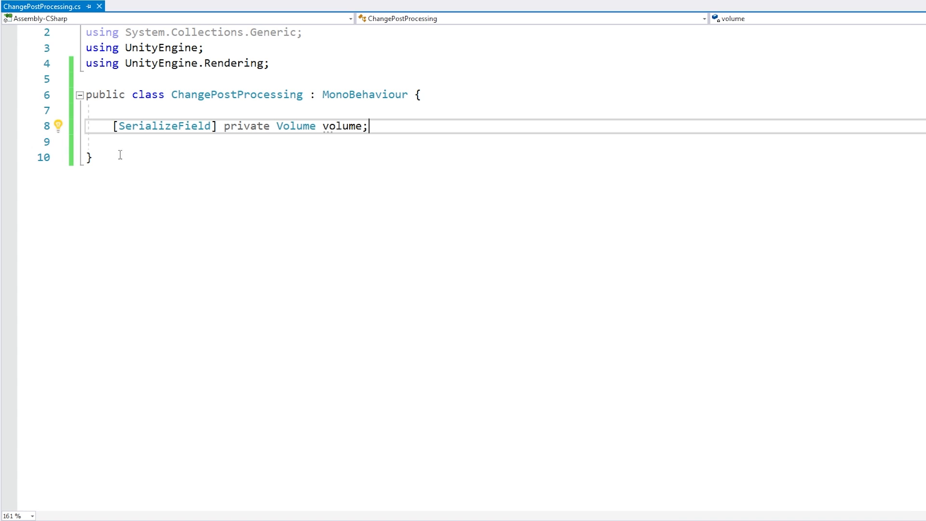
{"action": "type", "text": "private void Update() {"}
{"action": "type", "text": "if"}
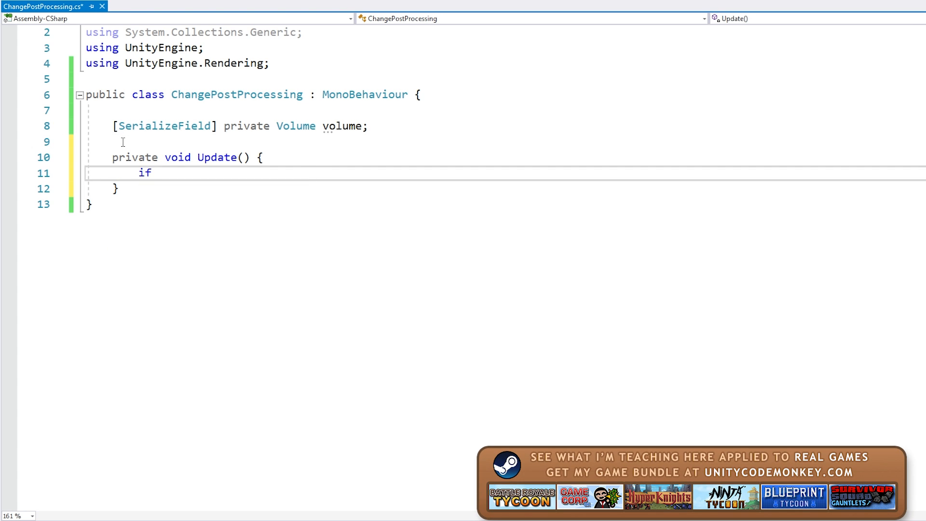
Step: In Update, check Input.GetKeyDown(KeyCode.T) and start accessing volume, guessing intensity/bloom members
{"action": "type", "text": "(Input.getkeyd"}
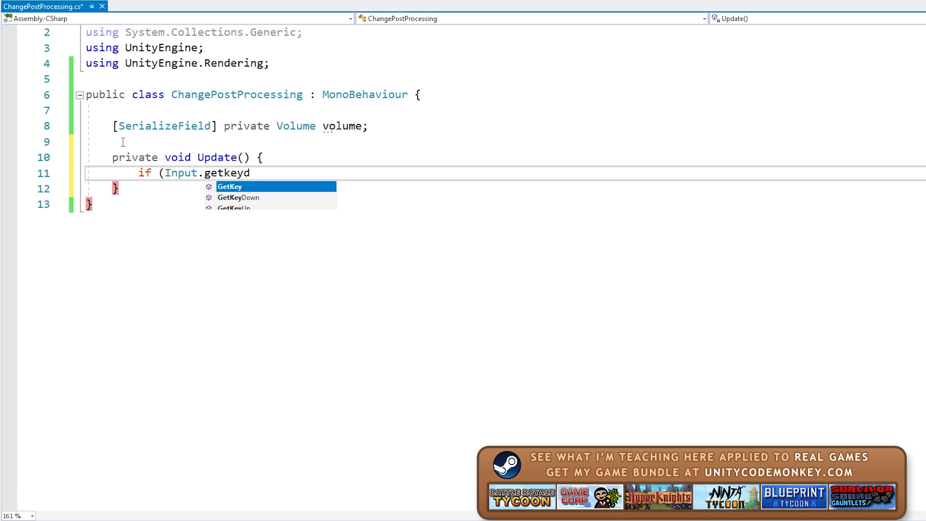
{"action": "type", "text": "Down(KeyCode.T)) {"}
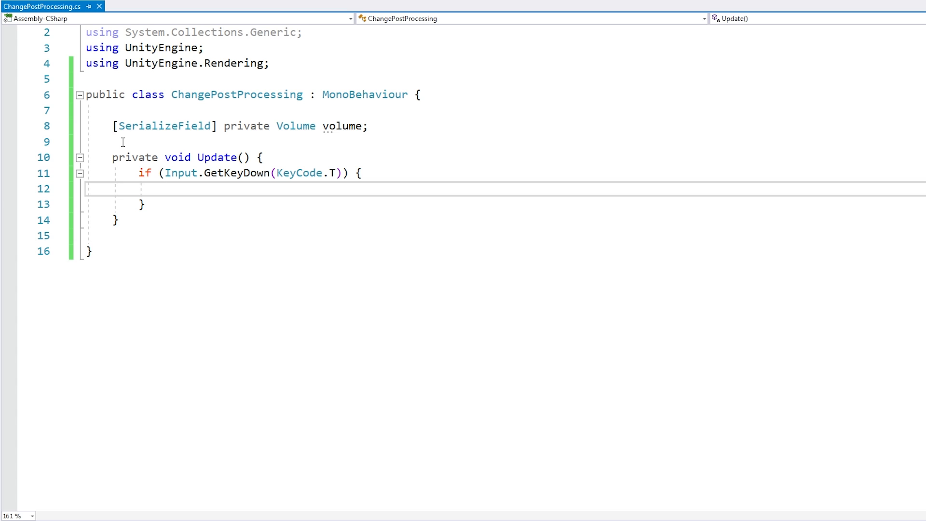
{"action": "type", "text": "volume."}
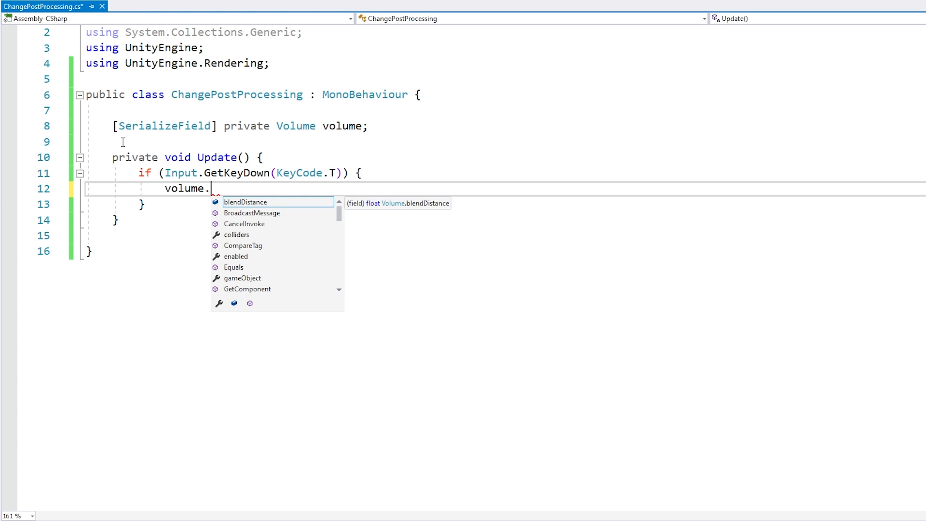
{"action": "type", "text": "int"}
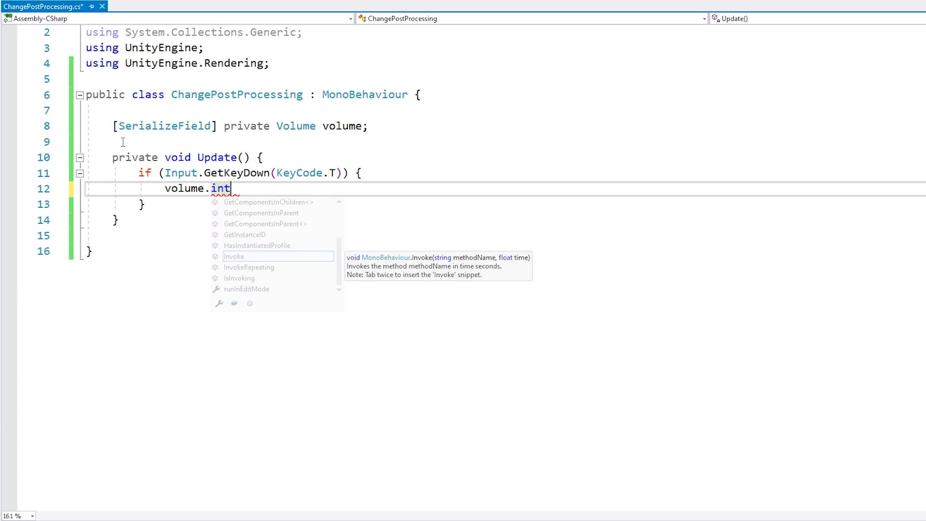
{"action": "type", "text": "bloo"}
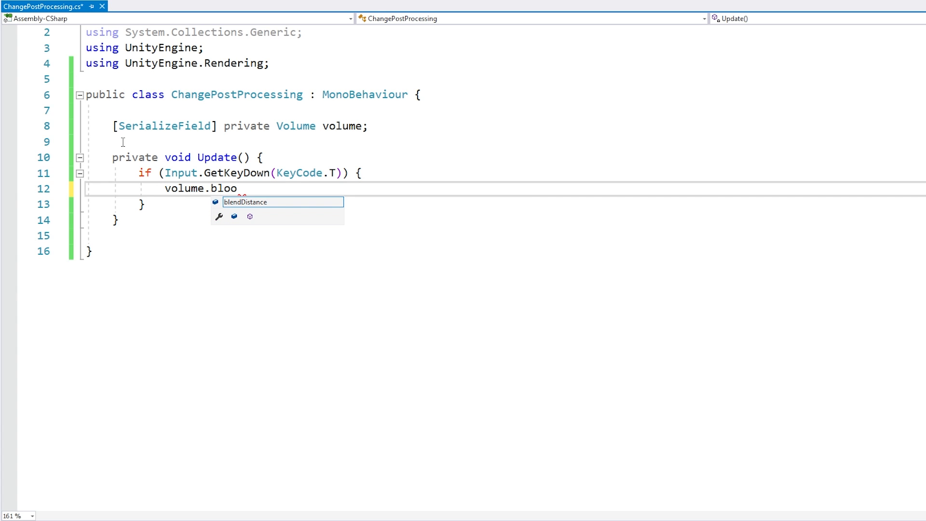
Step: Erase the guessed member names and settle on volume.profile
{"action": "key", "text": "BackSpace"}
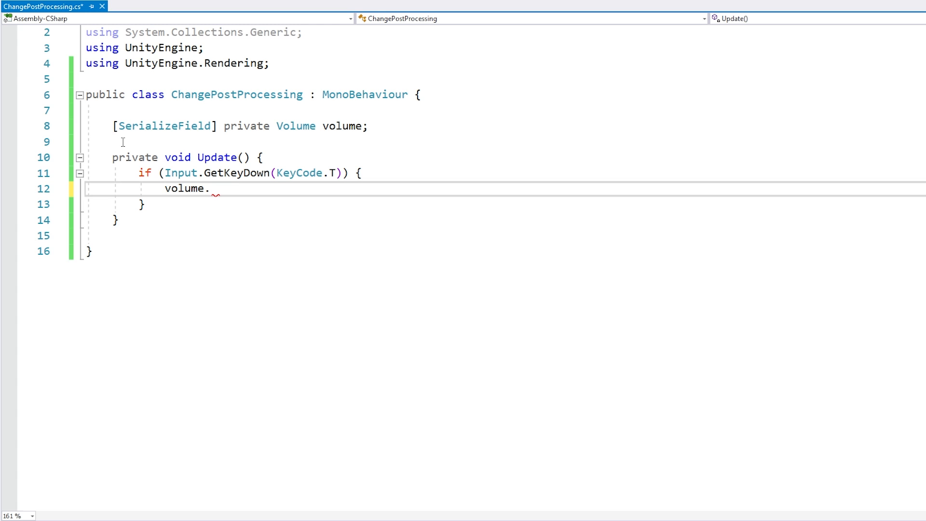
{"action": "type", "text": "sa"}
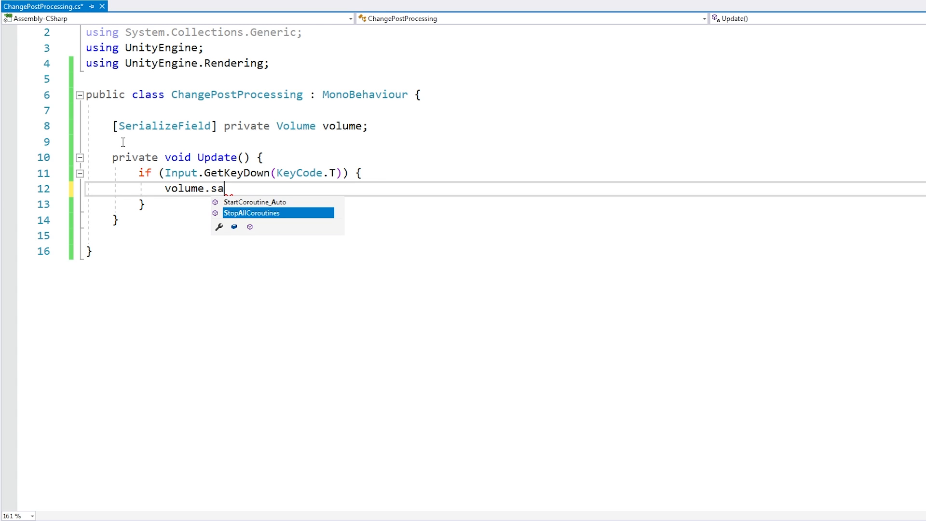
{"action": "key", "text": "Backspace"}
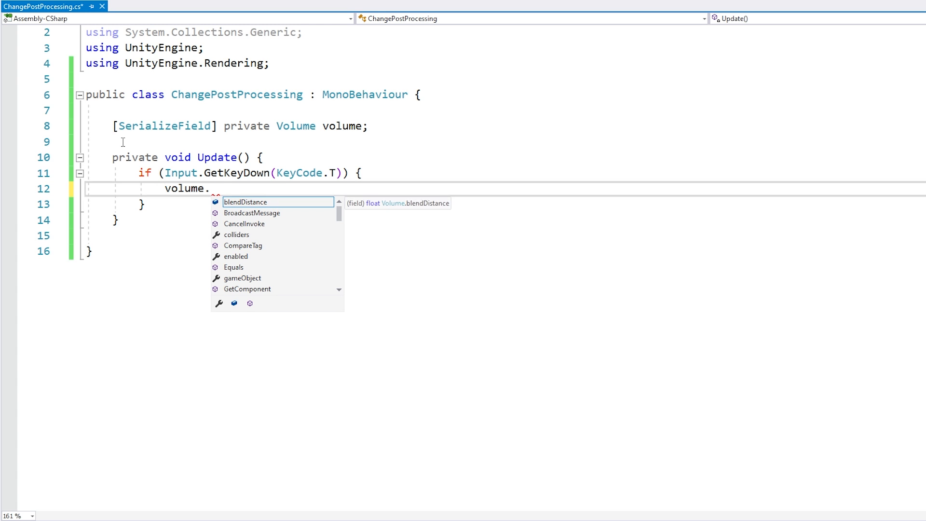
{"action": "type", "text": "we"}
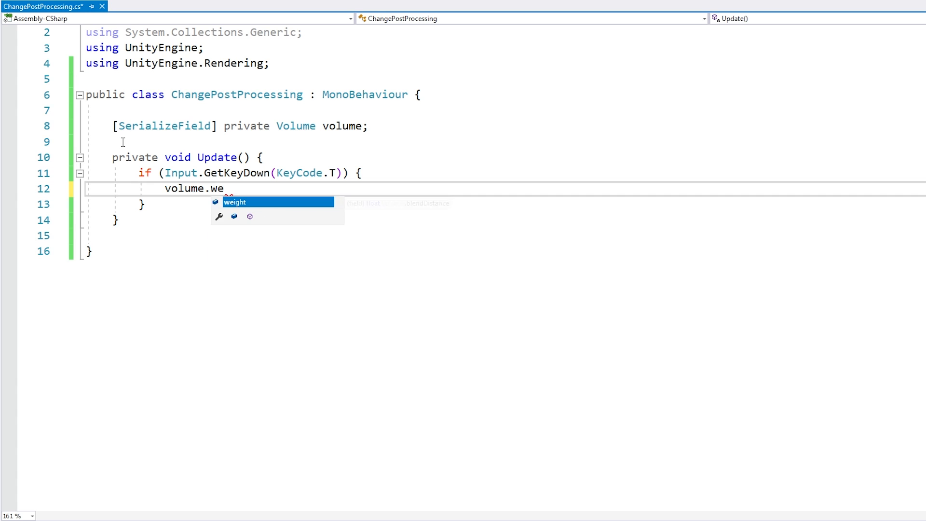
{"action": "type", "text": "opr"}
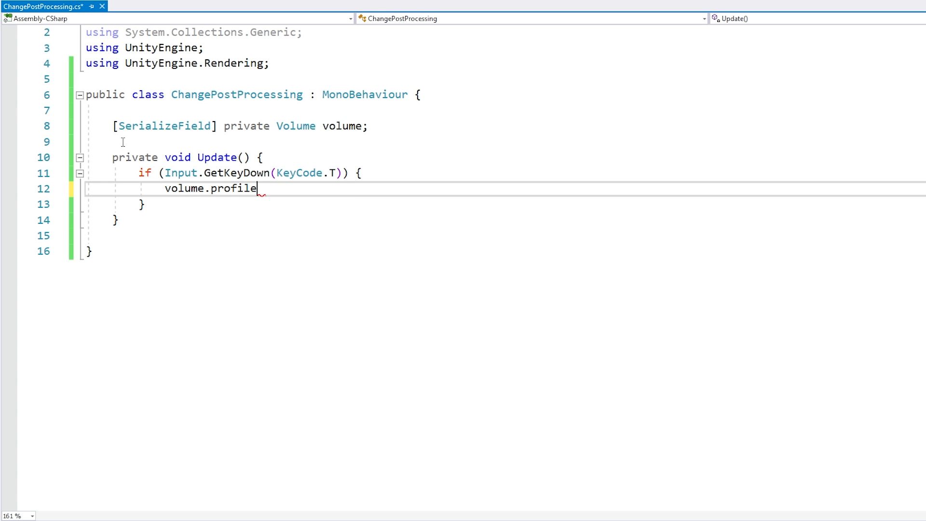
{"action": "double_click", "coordinate": [233, 188]}
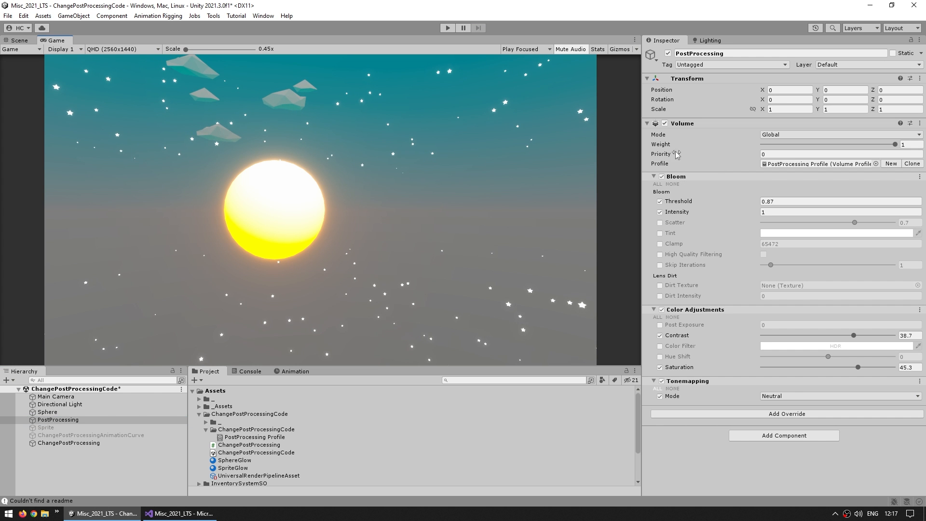
{"action": "mouse_move", "coordinate": [667, 146]}
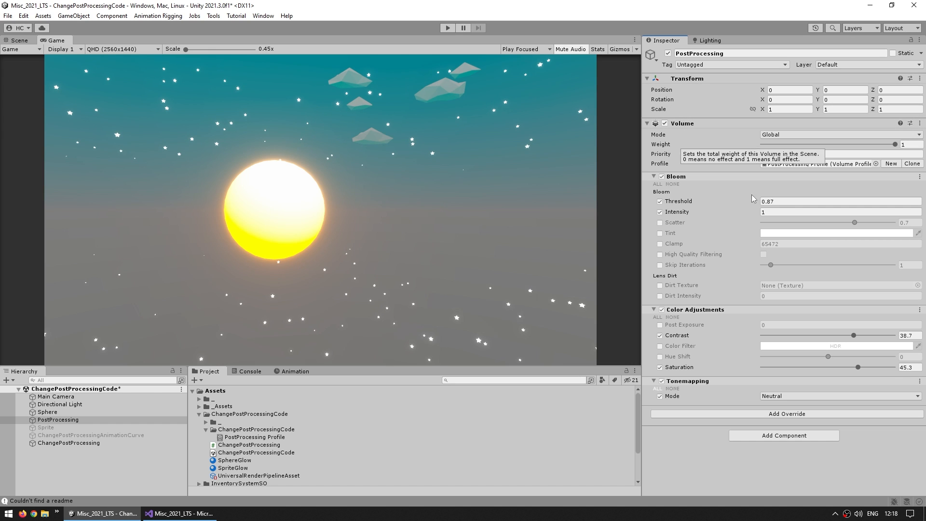
{"action": "mouse_move", "coordinate": [700, 152]}
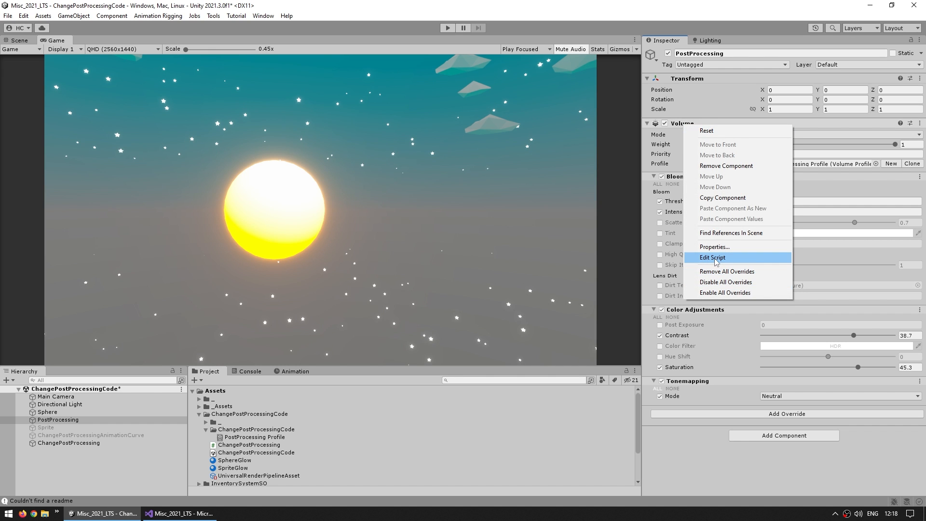
Step: View the Volume component source and browse into the Universal RP Runtime package folder
{"action": "left_click", "coordinate": [713, 256]}
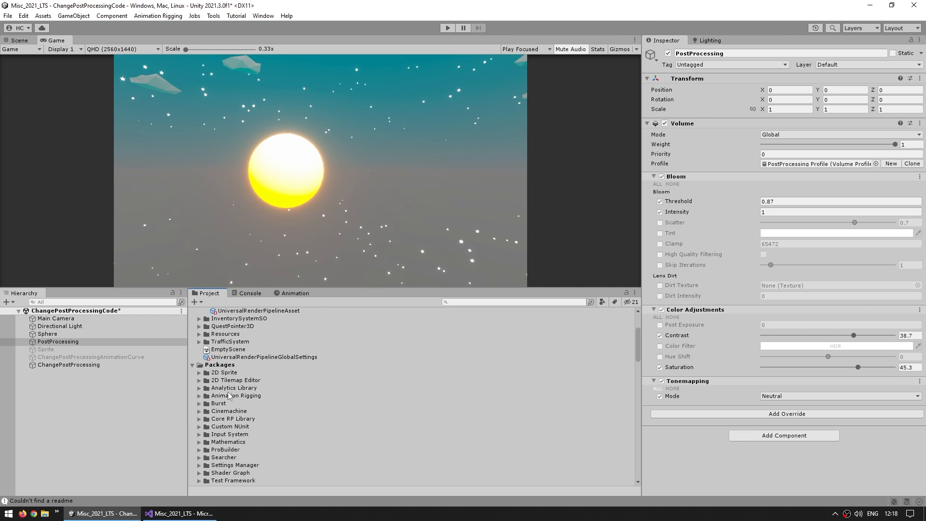
{"action": "left_click", "coordinate": [199, 311]}
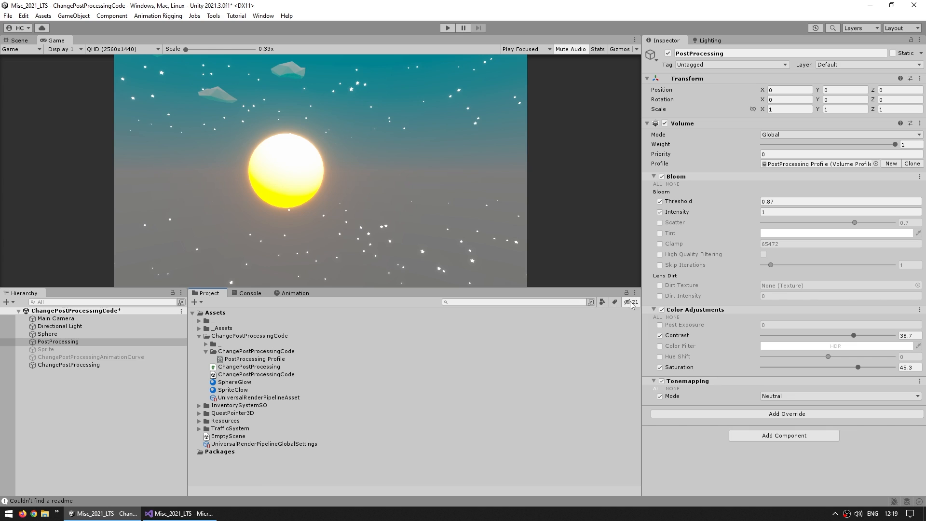
{"action": "mouse_move", "coordinate": [558, 360]}
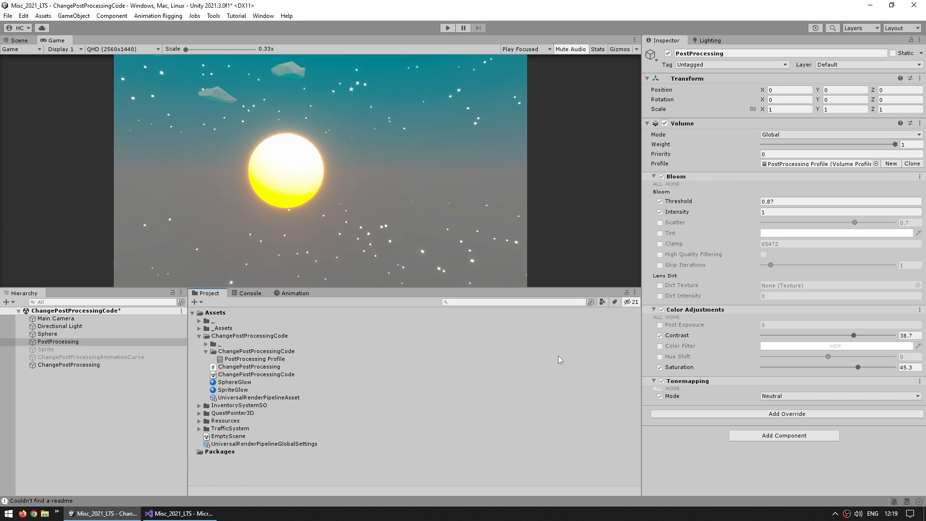
{"action": "scroll", "scroll_direction": "down", "scroll_amount": 3}
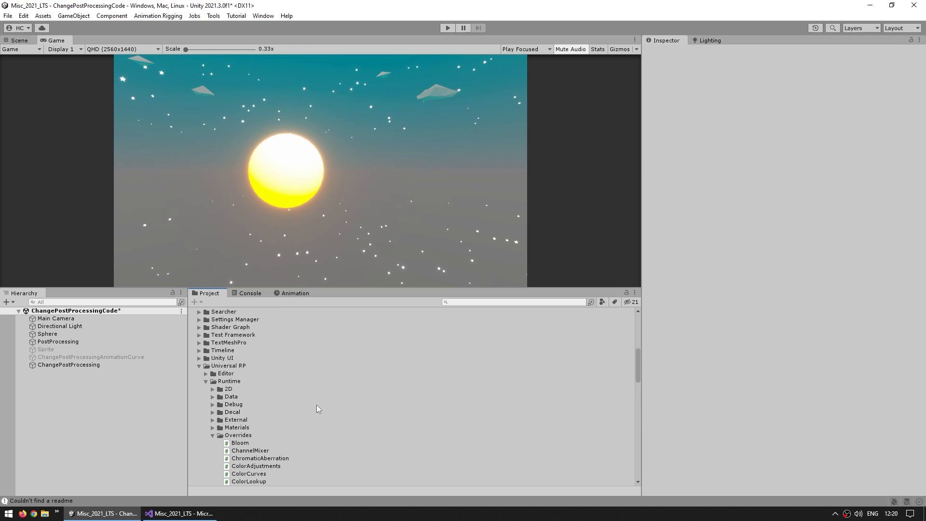
Step: Inspect the shadow caster pass and ShadowsMidtonesHighlights override scripts' source
{"action": "left_click", "coordinate": [278, 466]}
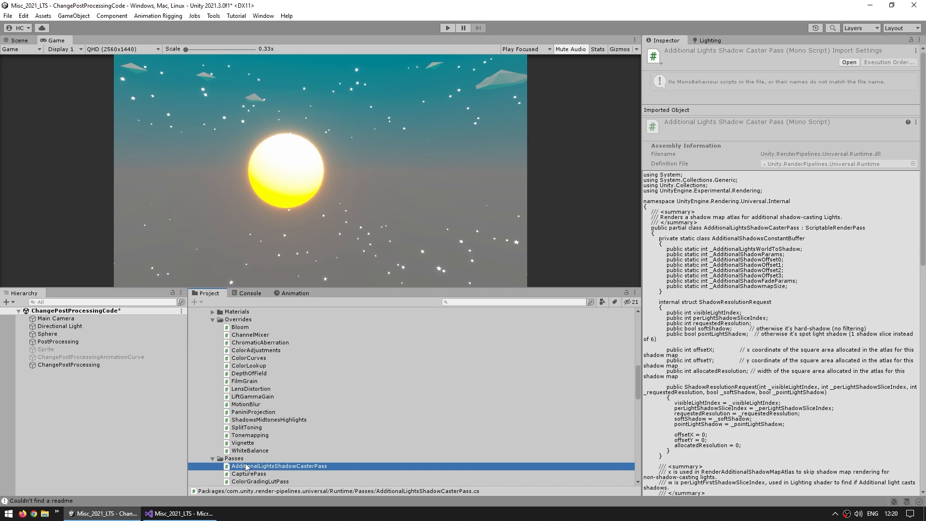
{"action": "left_click", "coordinate": [251, 404]}
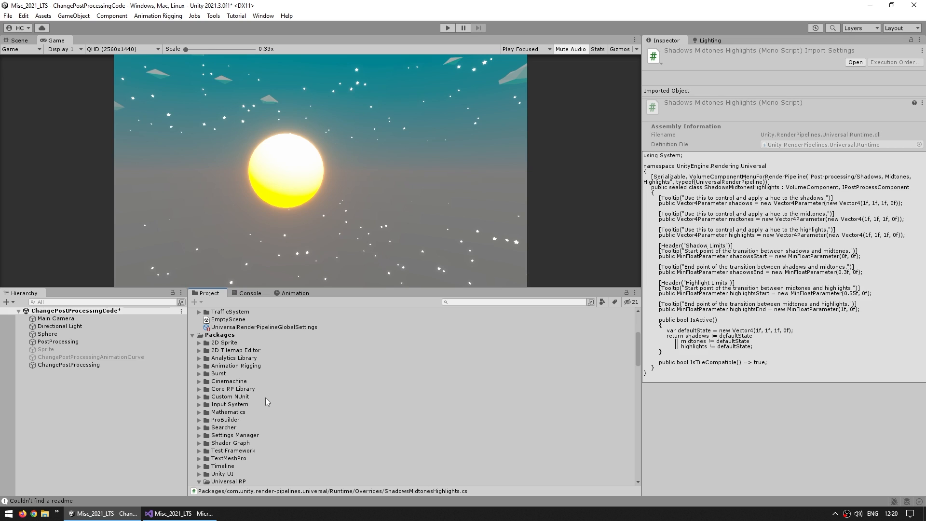
{"action": "left_click", "coordinate": [513, 302]}
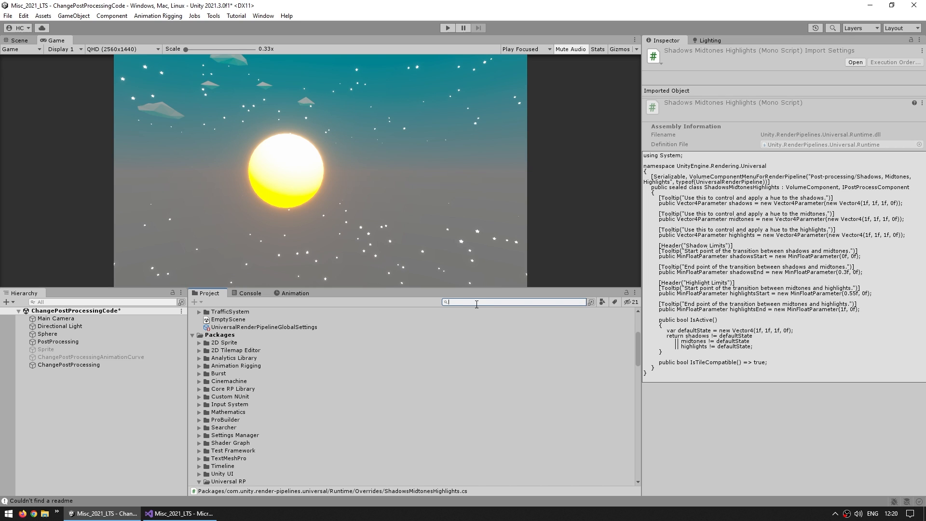
Step: Search the project packages for 'volume' and inspect the Volume script's source
{"action": "type", "text": "volume"}
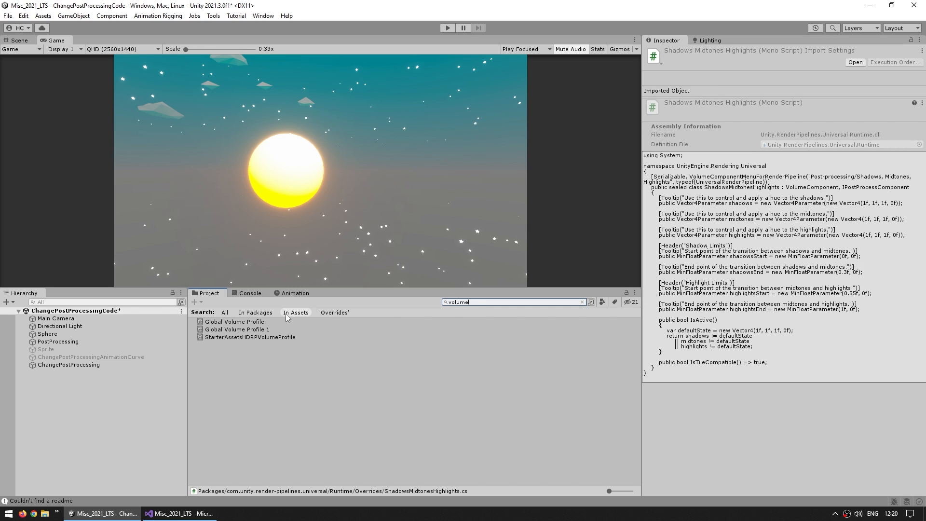
{"action": "mouse_move", "coordinate": [301, 319]}
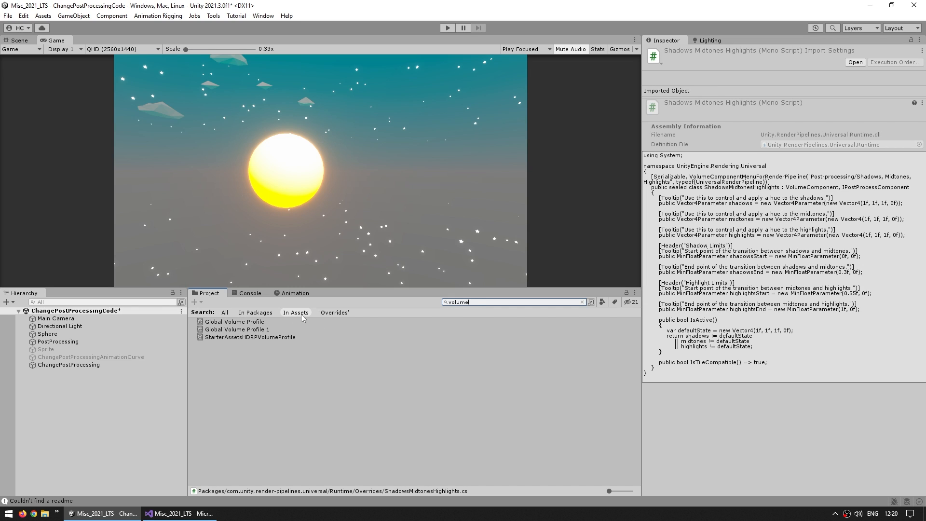
{"action": "mouse_move", "coordinate": [298, 349]}
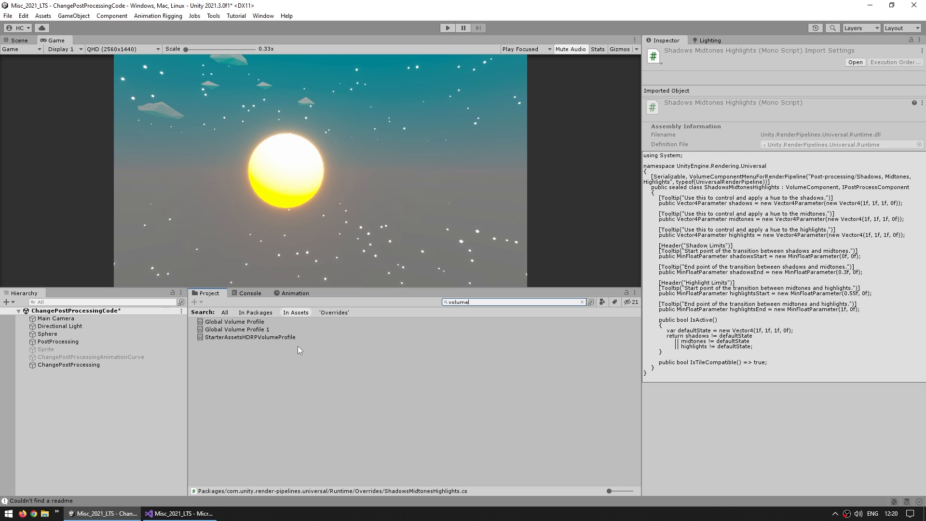
{"action": "mouse_move", "coordinate": [242, 336]}
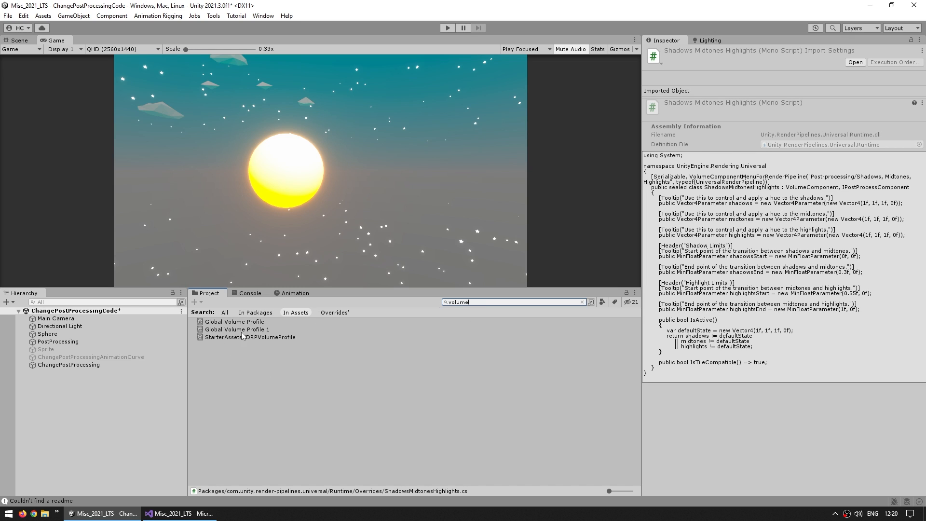
{"action": "mouse_move", "coordinate": [238, 337]}
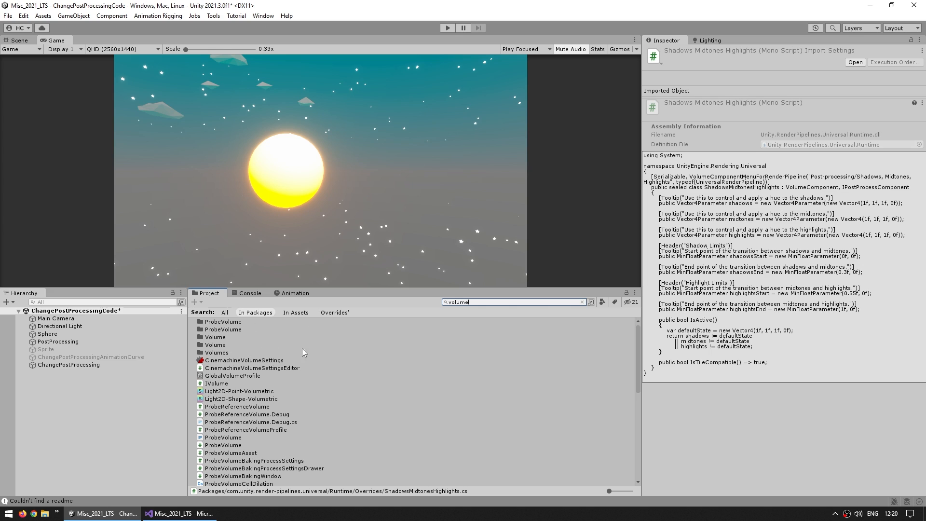
{"action": "scroll", "scroll_direction": "down", "scroll_amount": 3}
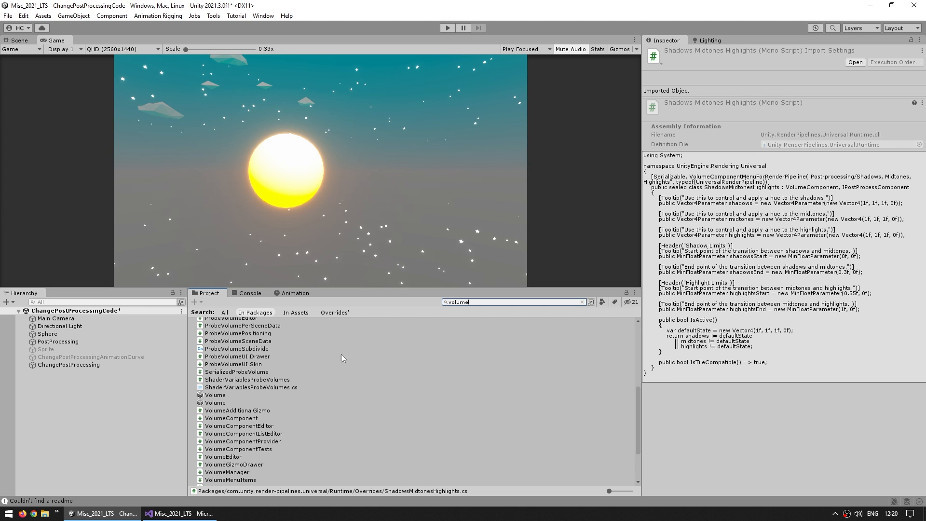
{"action": "left_click", "coordinate": [215, 394]}
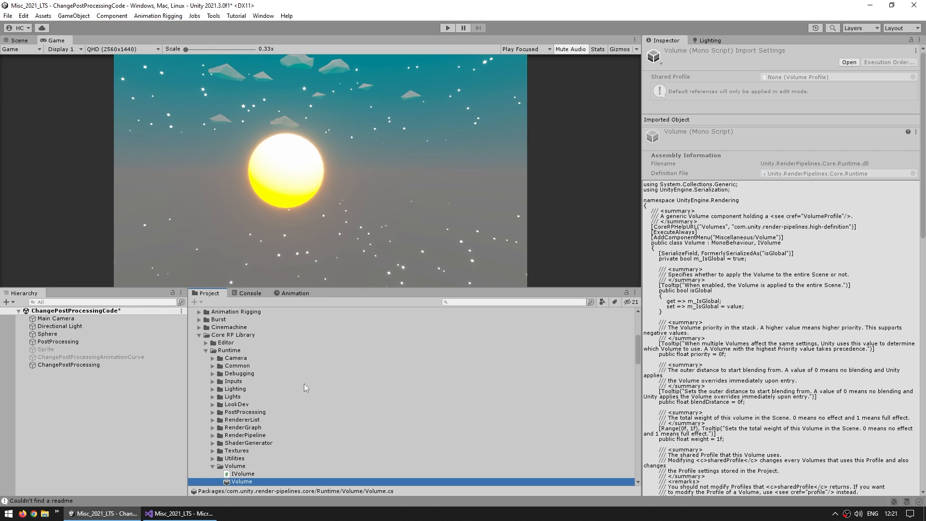
Step: Expand Core RP Library > Runtime > Volume to reveal the Volume scripts
{"action": "left_click", "coordinate": [233, 393]}
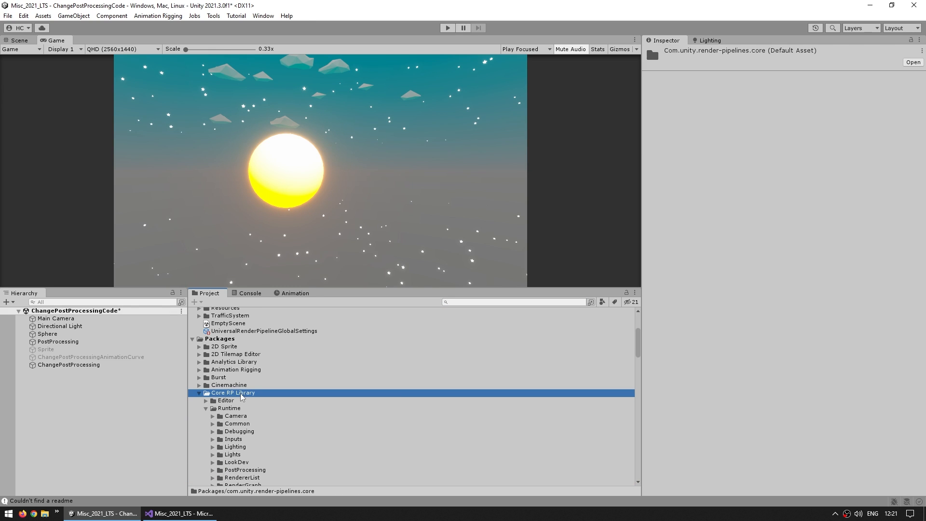
{"action": "left_click", "coordinate": [228, 406]}
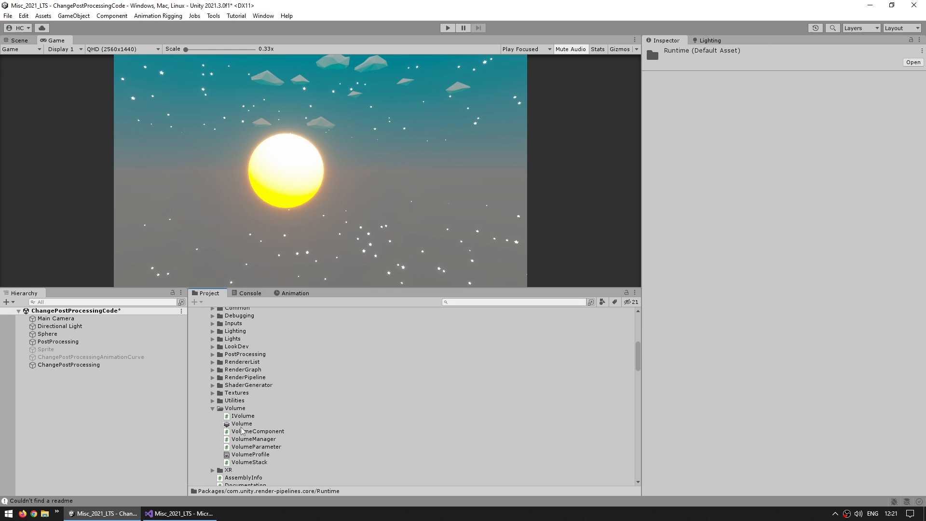
{"action": "left_click", "coordinate": [241, 424]}
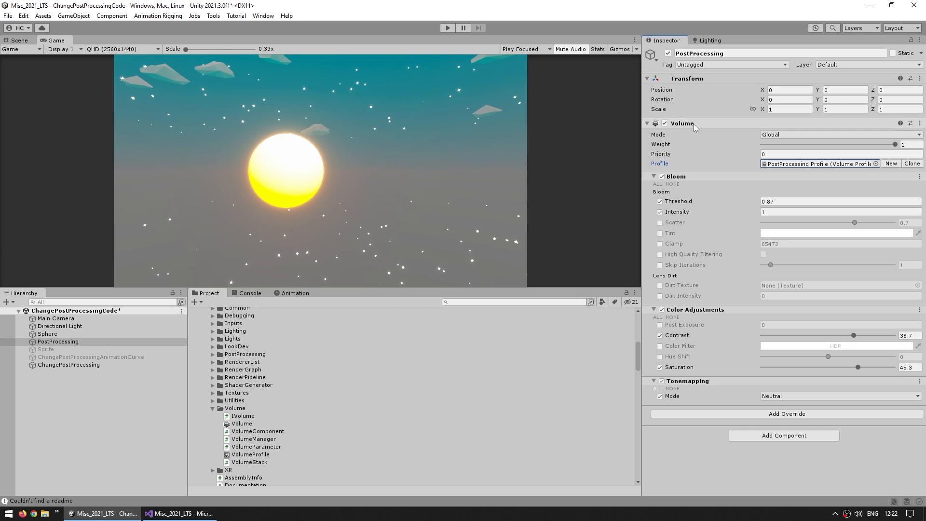
{"action": "mouse_move", "coordinate": [715, 225]}
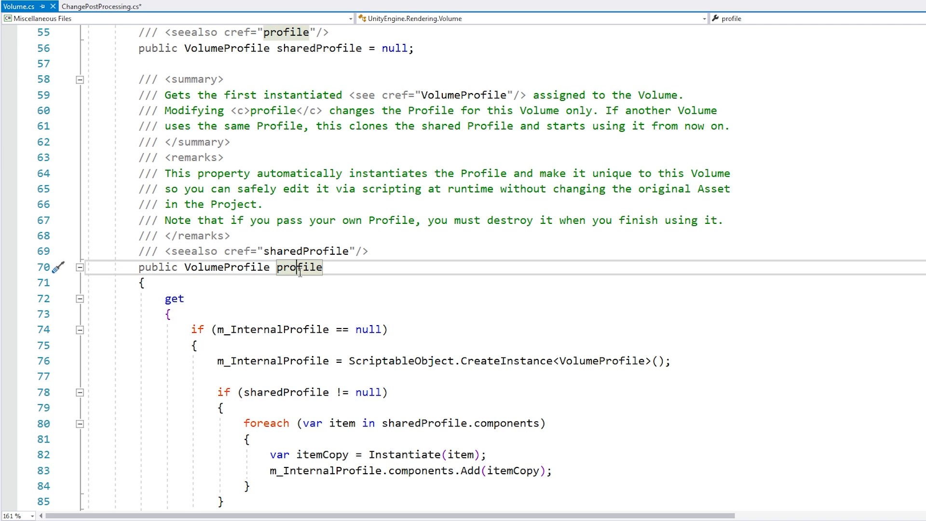
Step: Inspect Volume.cs's profile property and open VolumeProfile.cs with its components list
{"action": "double_click", "coordinate": [225, 267]}
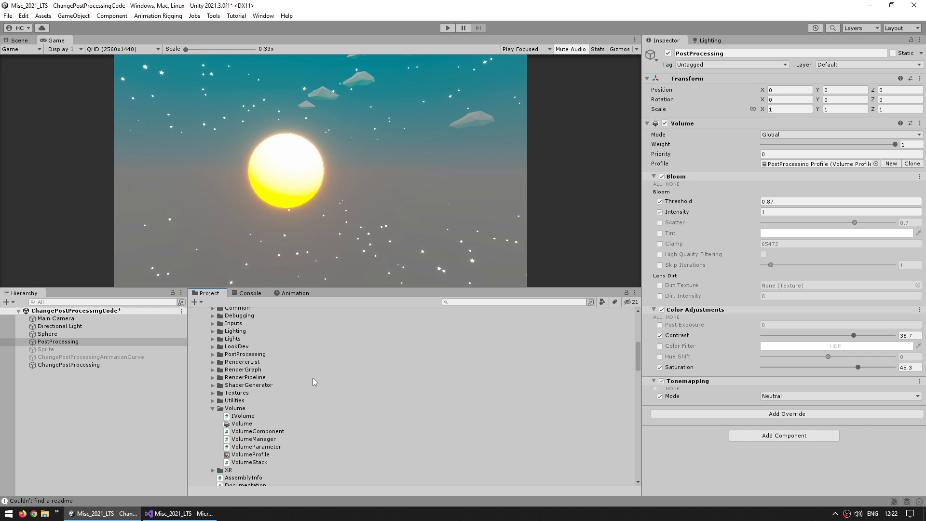
{"action": "left_click", "coordinate": [251, 425]}
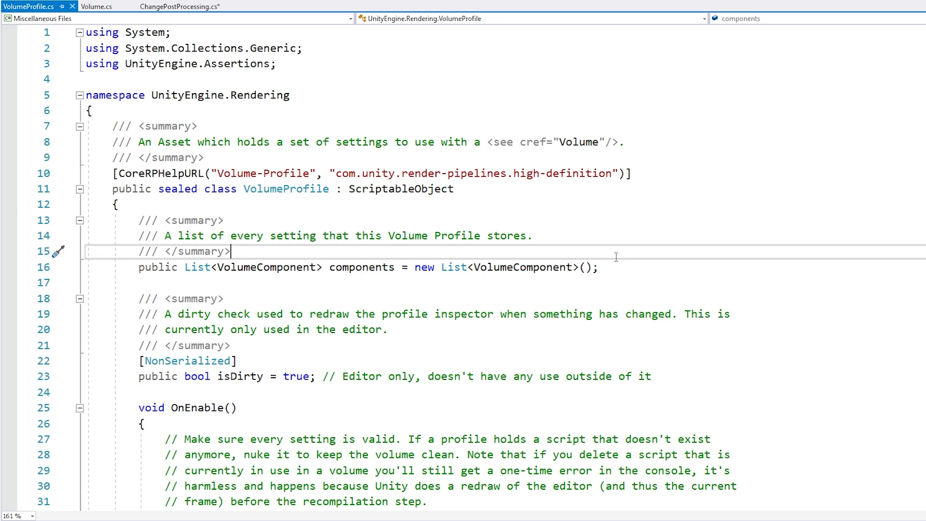
{"action": "double_click", "coordinate": [522, 267]}
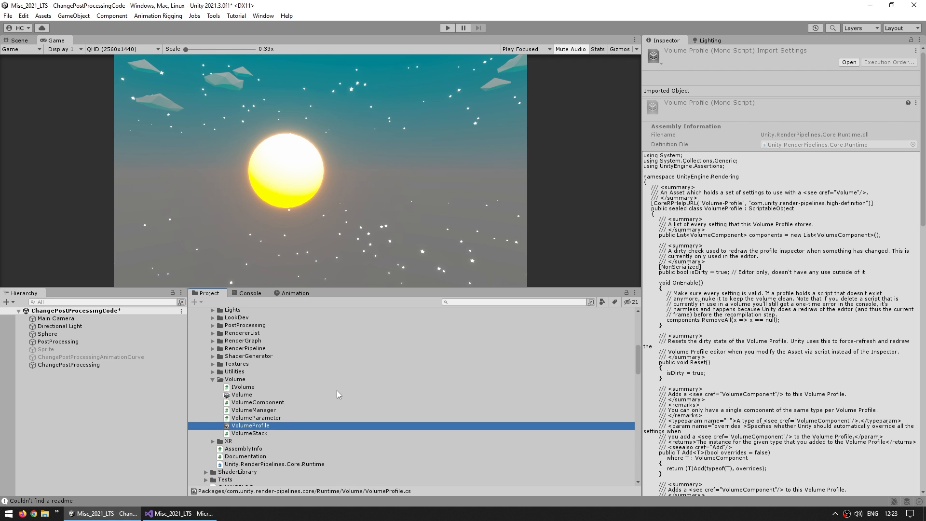
{"action": "mouse_move", "coordinate": [332, 393]}
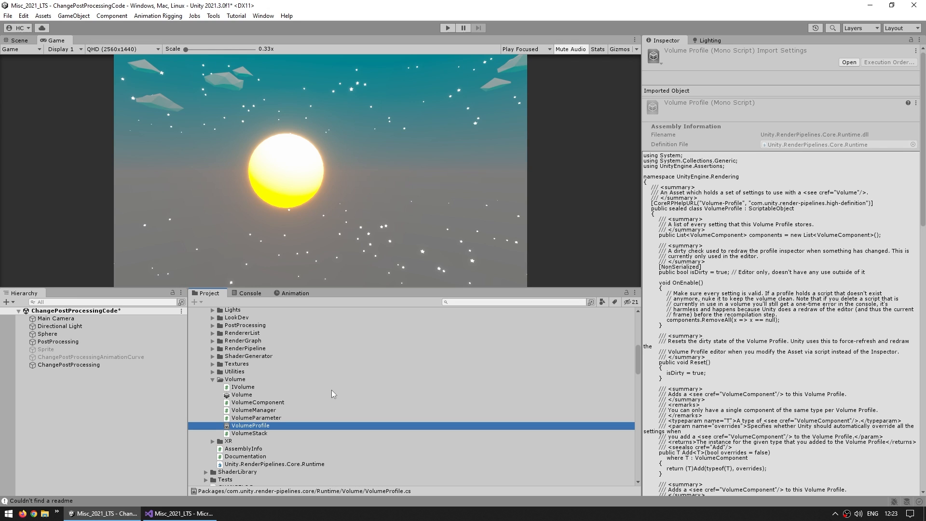
Step: Search for 'bloom', reveal Bloom.cs under Universal RP > Runtime > Overrides and open it
{"action": "type", "text": "bloom"}
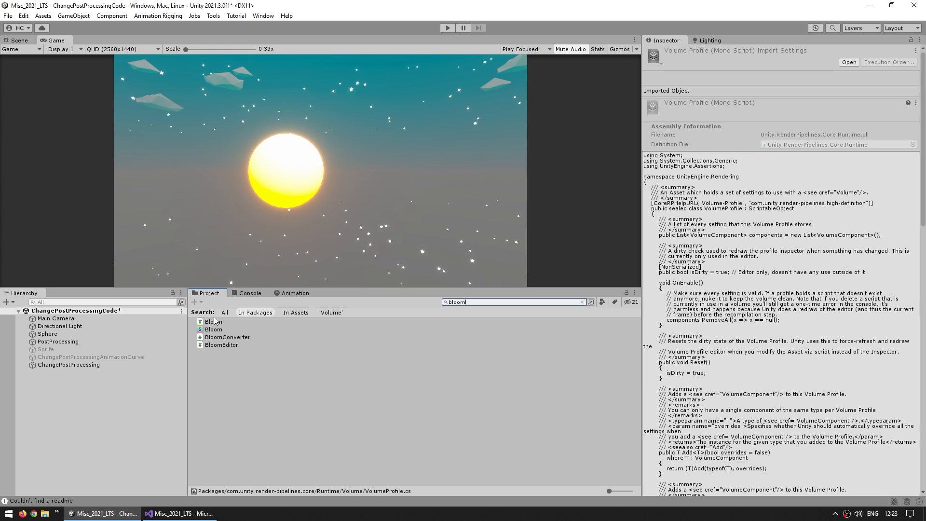
{"action": "left_click", "coordinate": [214, 321]}
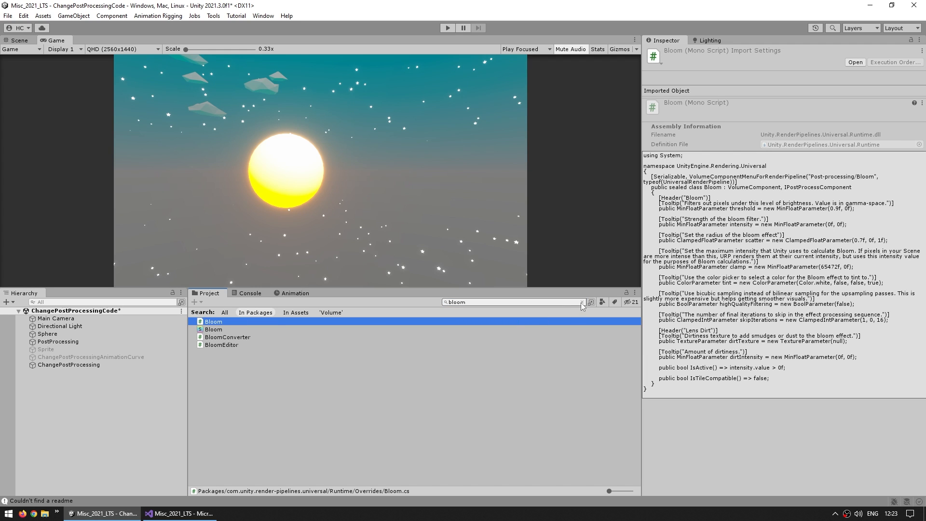
{"action": "left_click", "coordinate": [582, 302]}
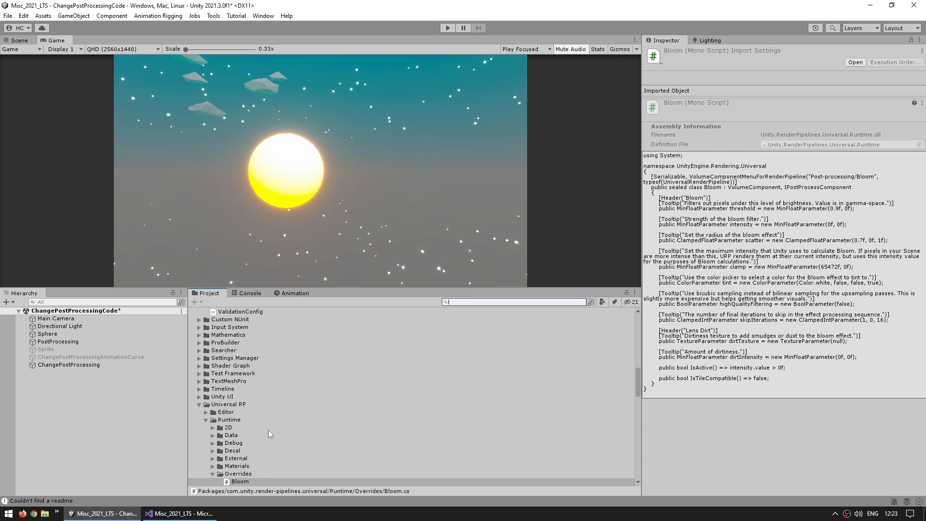
{"action": "scroll", "scroll_direction": "down", "scroll_amount": 3}
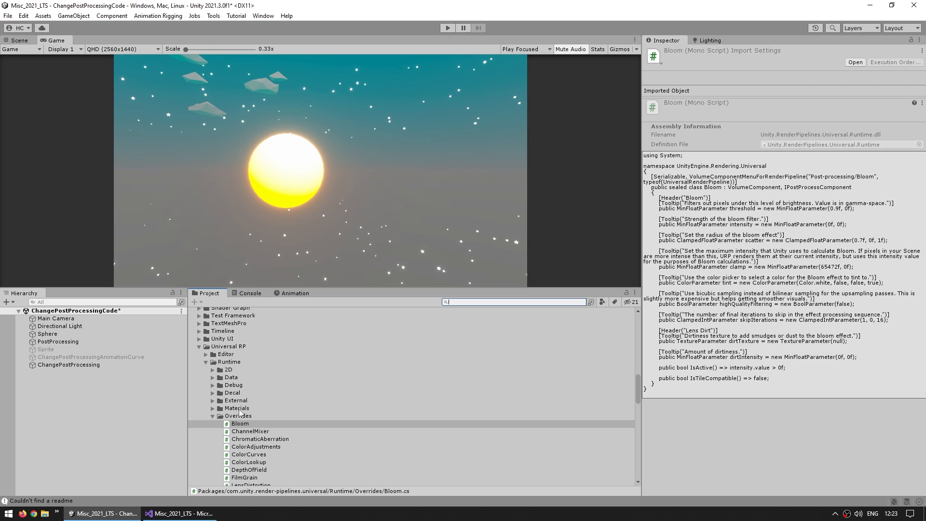
{"action": "left_click", "coordinate": [240, 365]}
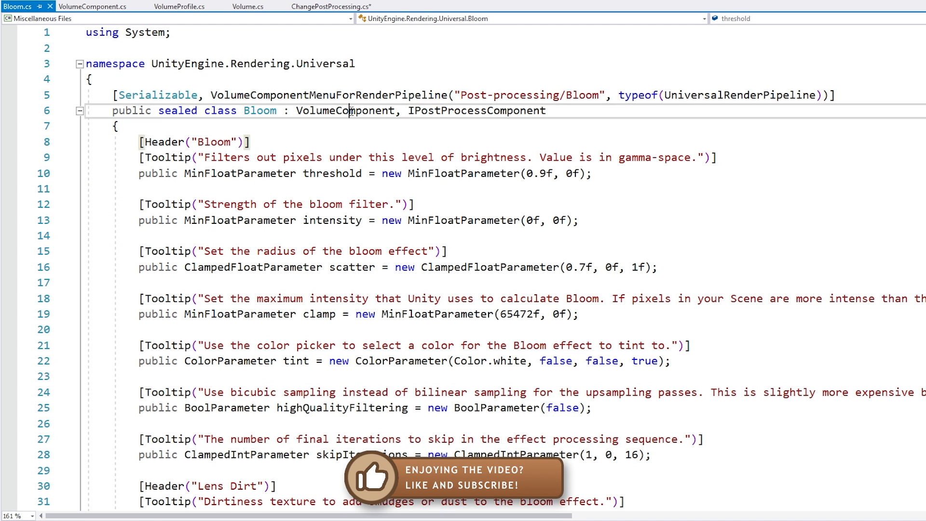
Step: Examine Bloom's intensity field declaration and Volume's components list of VolumeComponent
{"action": "double_click", "coordinate": [345, 110]}
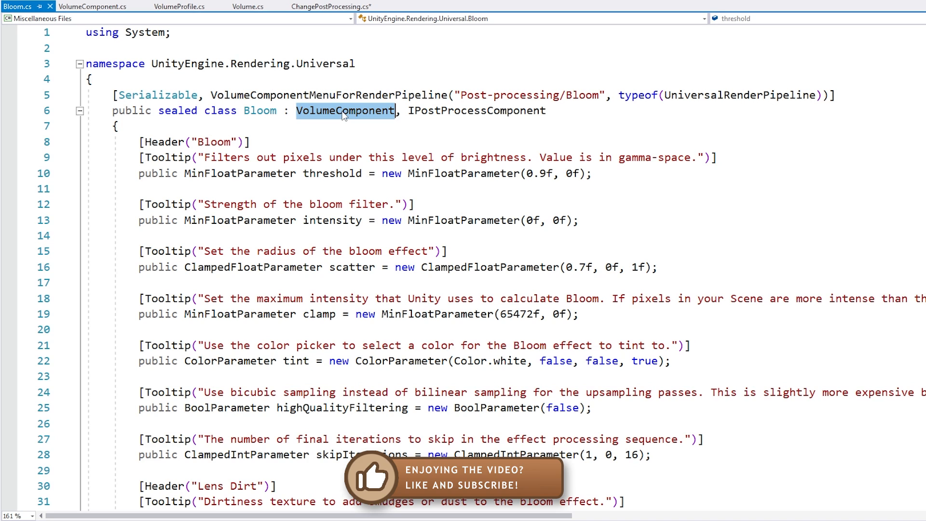
{"action": "left_click", "coordinate": [342, 220]}
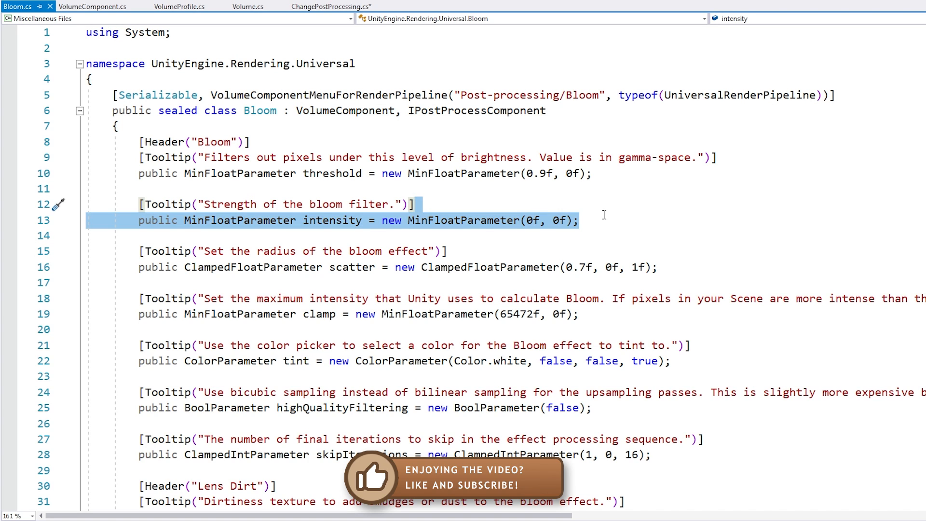
{"action": "mouse_move", "coordinate": [332, 220]}
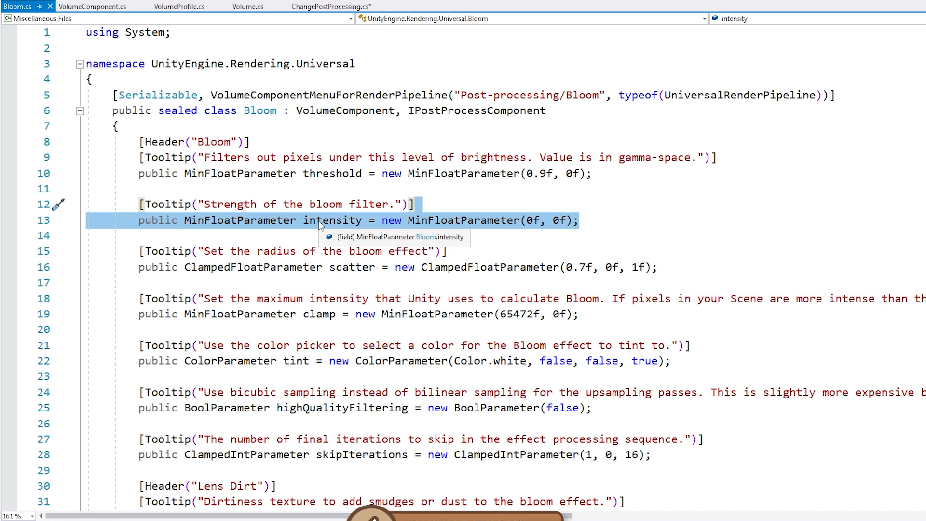
{"action": "left_click", "coordinate": [249, 7]}
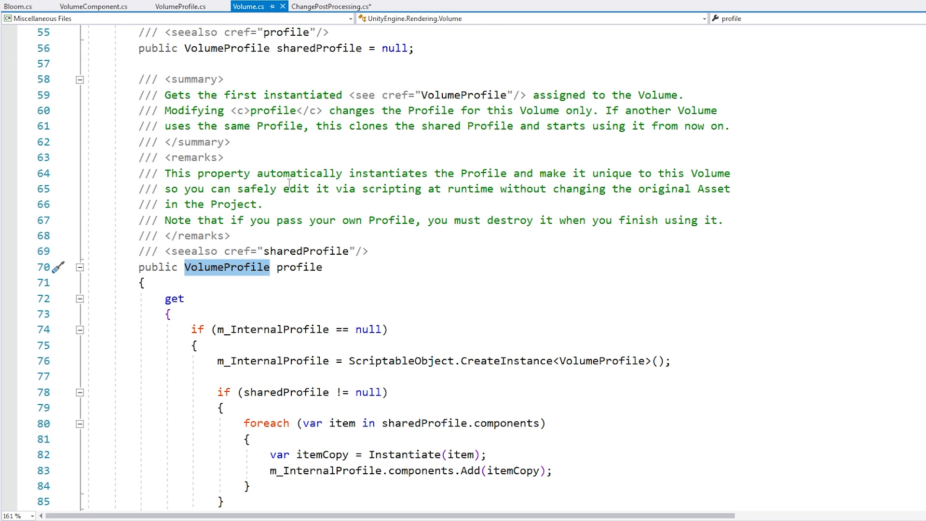
{"action": "double_click", "coordinate": [299, 267]}
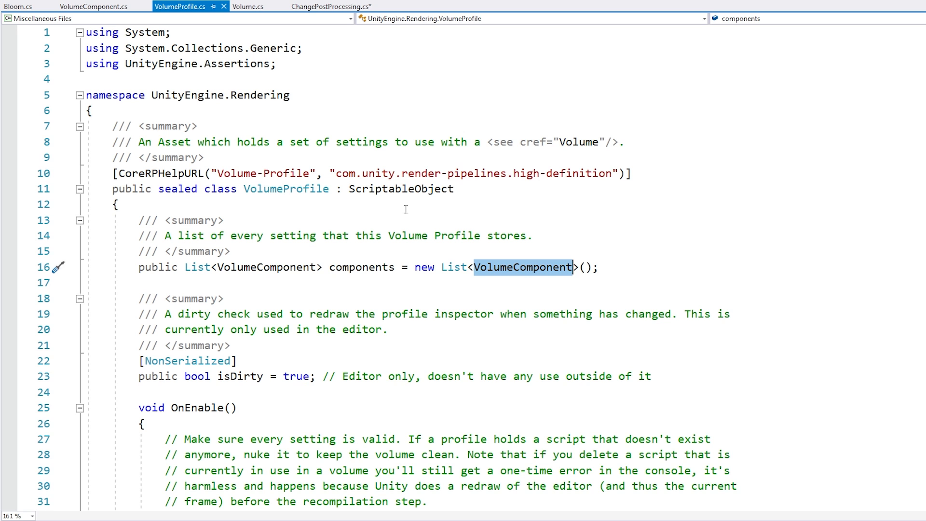
{"action": "double_click", "coordinate": [362, 267]}
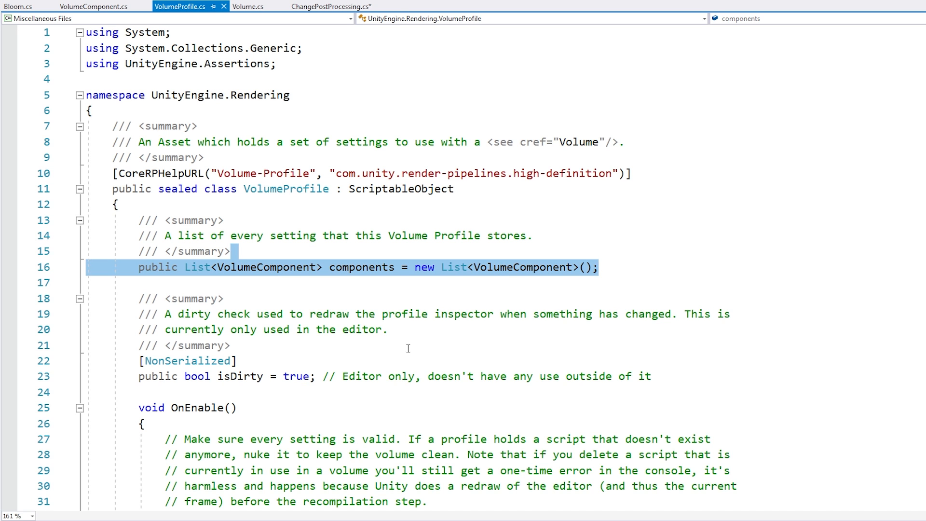
Step: Recheck Bloom's intensity parameter and return to the ChangePostProcessing script
{"action": "scroll", "scroll_direction": "down", "scroll_amount": 3}
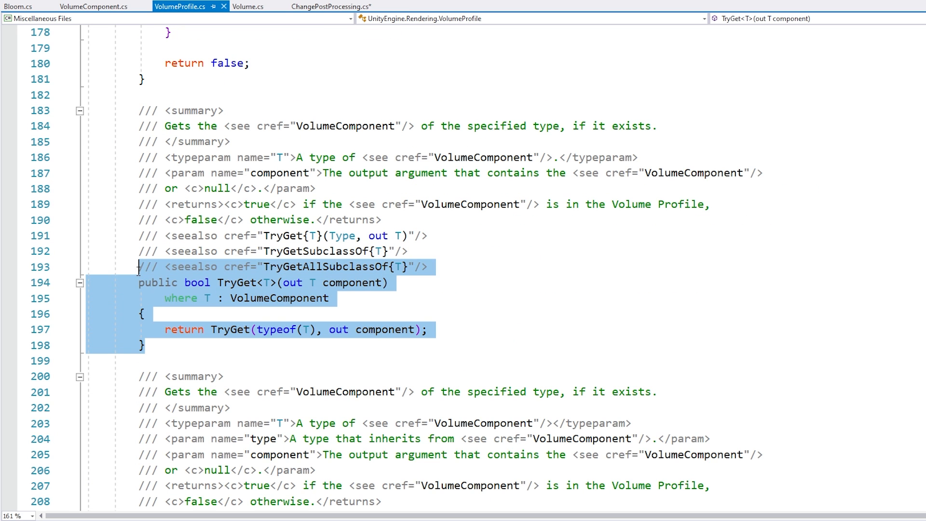
{"action": "mouse_move", "coordinate": [354, 282]}
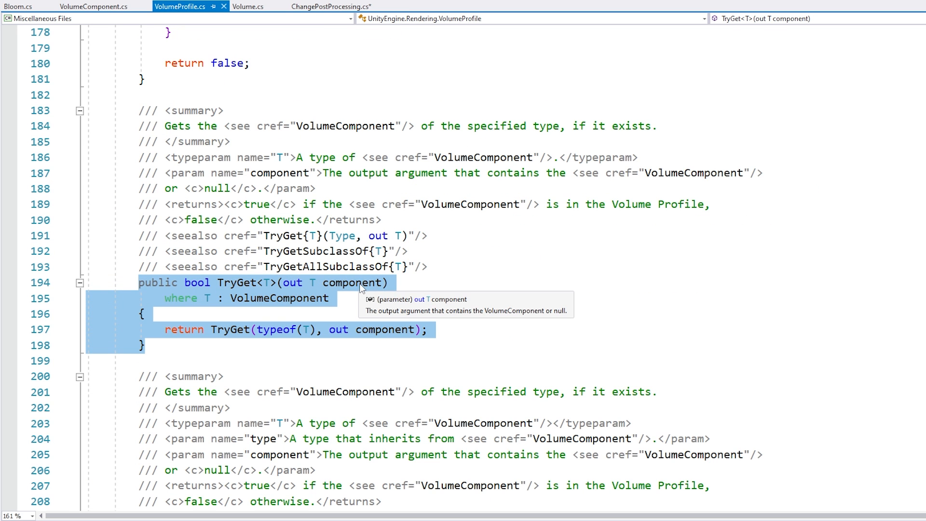
{"action": "mouse_move", "coordinate": [329, 309]}
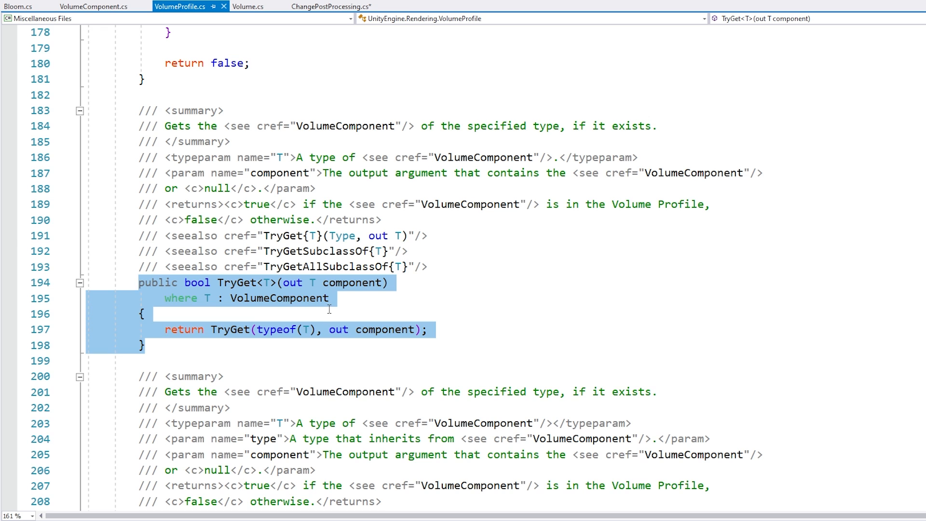
{"action": "left_click", "coordinate": [17, 7]}
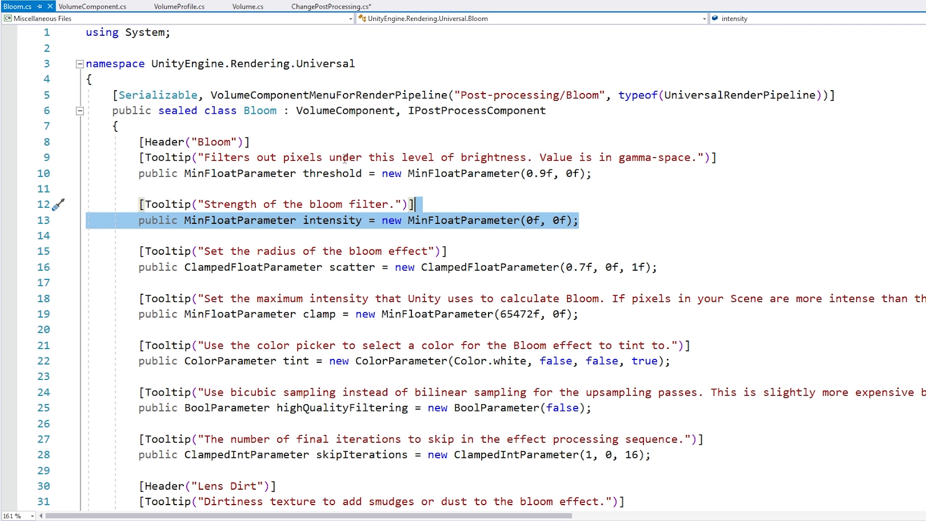
{"action": "mouse_move", "coordinate": [337, 220]}
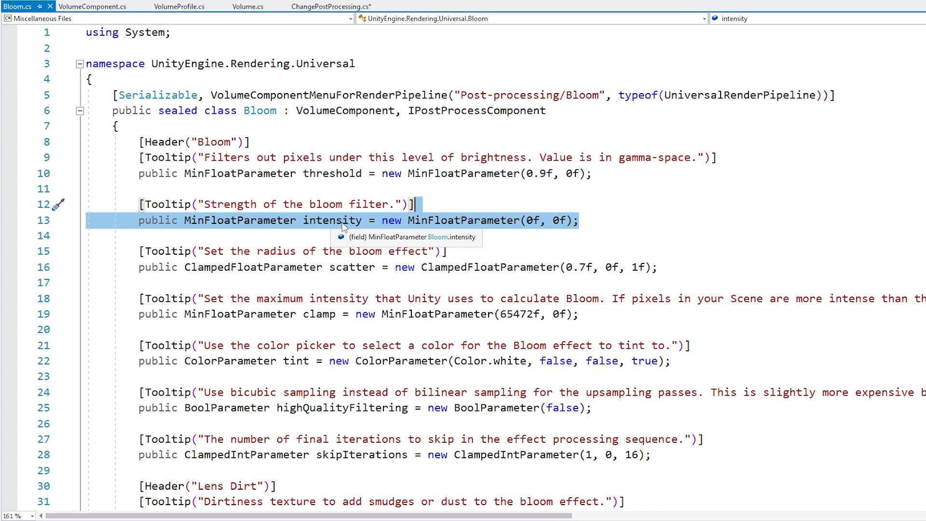
{"action": "left_click", "coordinate": [330, 6]}
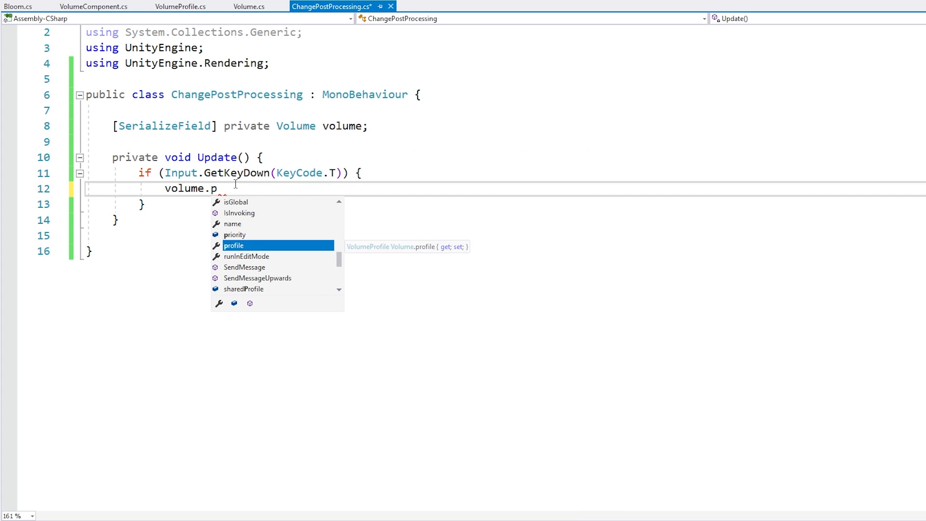
Step: Wrap volume.profile.TryGet(out Bloom bloom) in an if and begin setting bloom.intensity.value
{"action": "type", "text": "rofile.tryGet(out"}
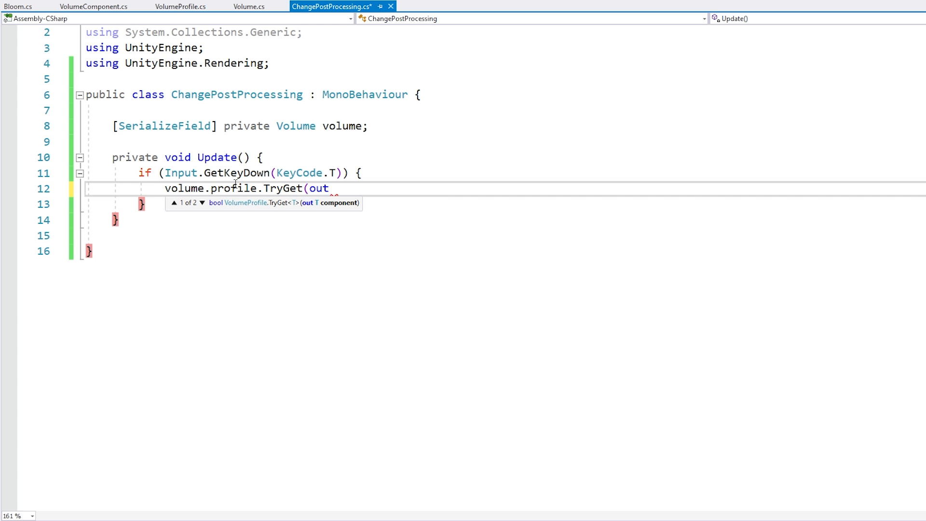
{"action": "type", "text": "Bloom"}
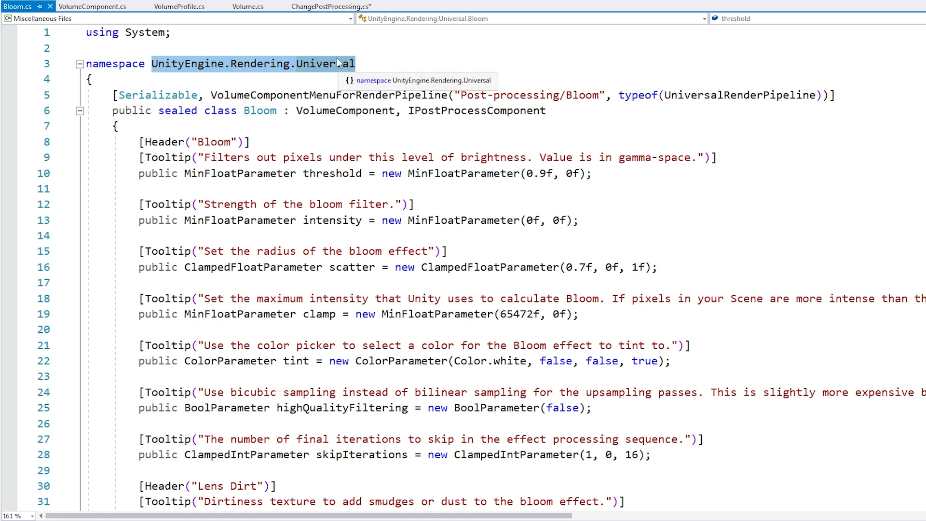
{"action": "left_click", "coordinate": [331, 6]}
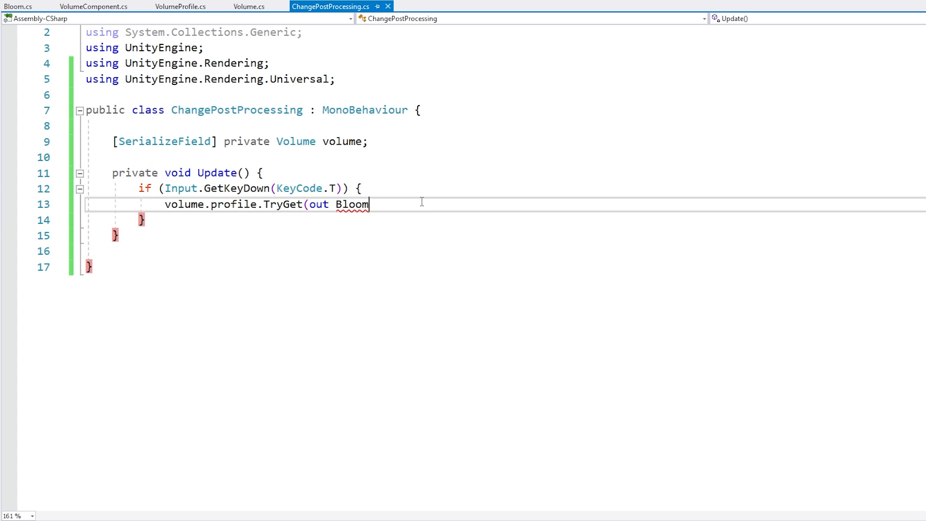
{"action": "type", "text": "bloom);"}
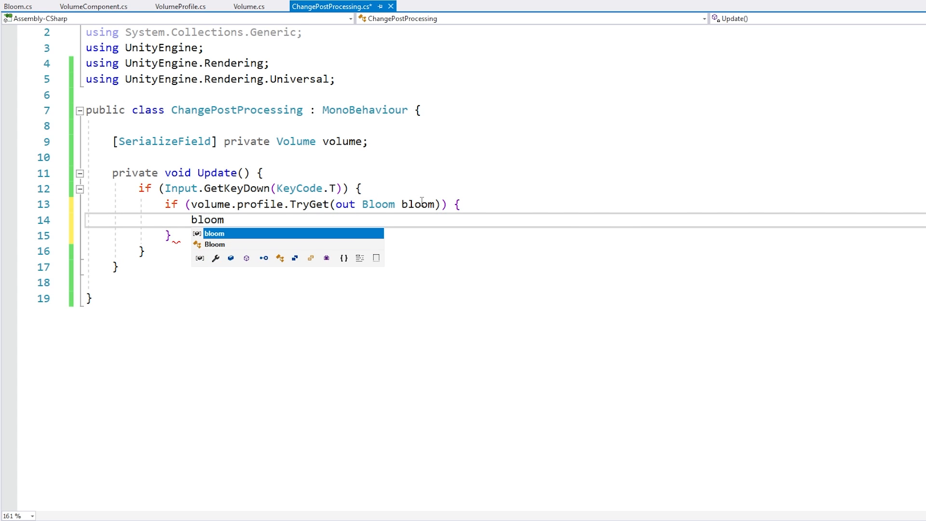
{"action": "type", "text": ".intensity.va"}
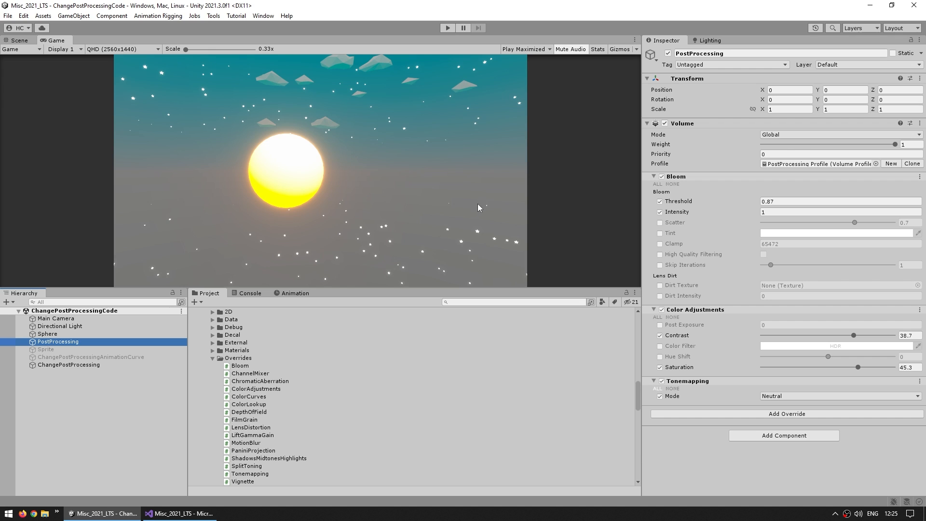
{"action": "mouse_move", "coordinate": [730, 317]}
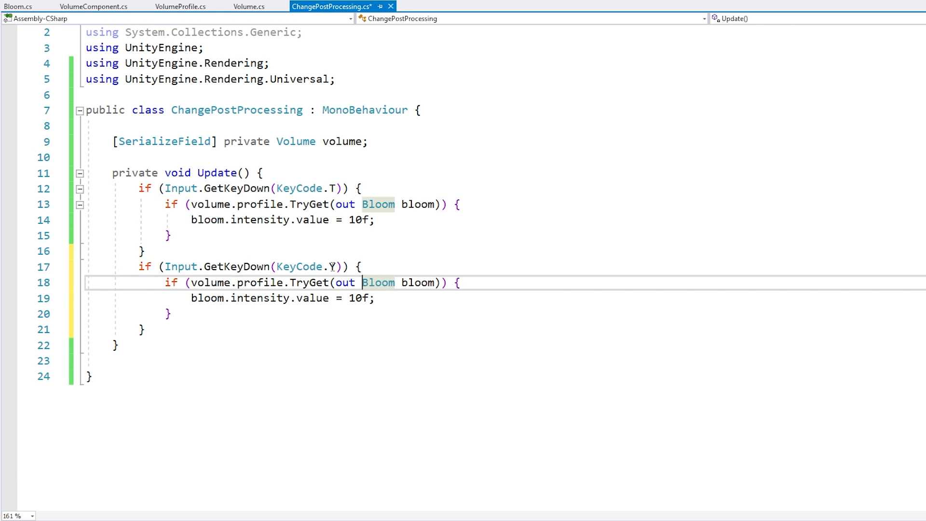
Step: TryGet ColorAdjustments and set colorAdjustments.saturation.value = -100f
{"action": "type", "text": "ColodA"}
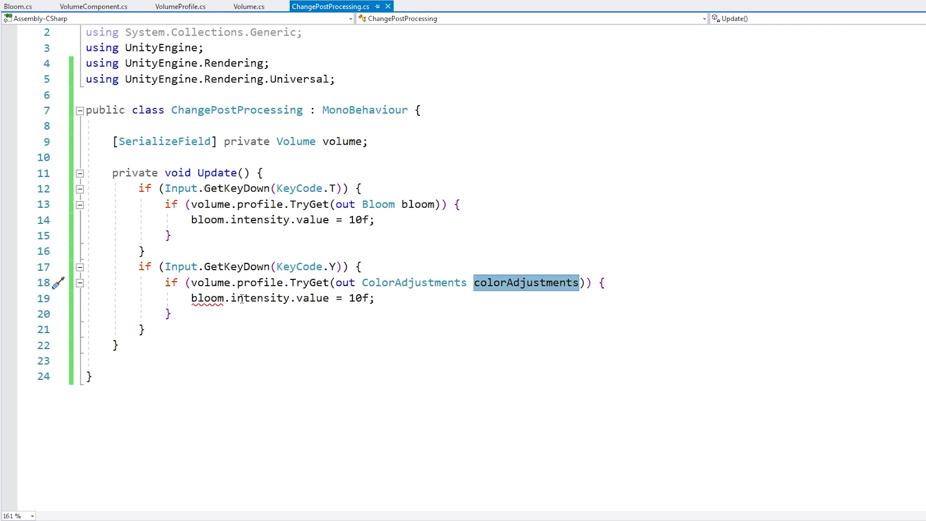
{"action": "type", "text": "colorAdjustments."}
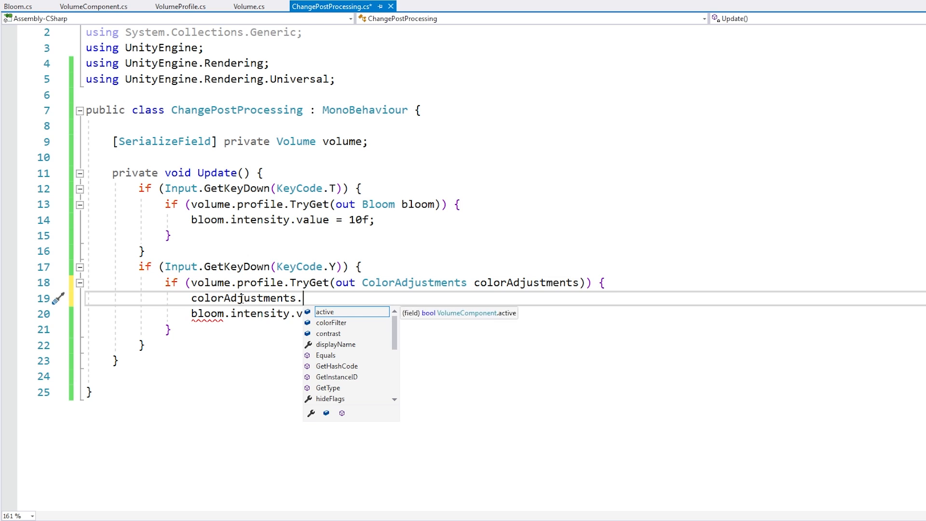
{"action": "type", "text": "saturation.value"}
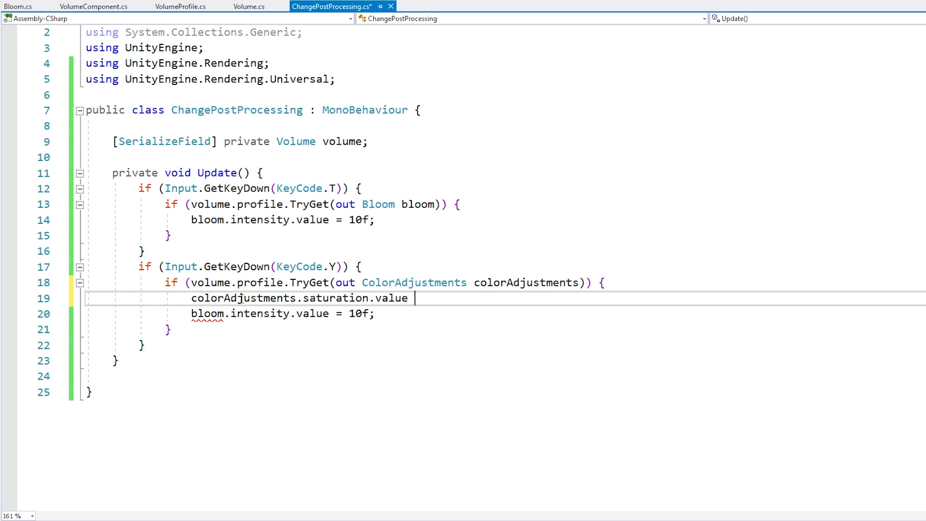
{"action": "type", "text": "= -100f"}
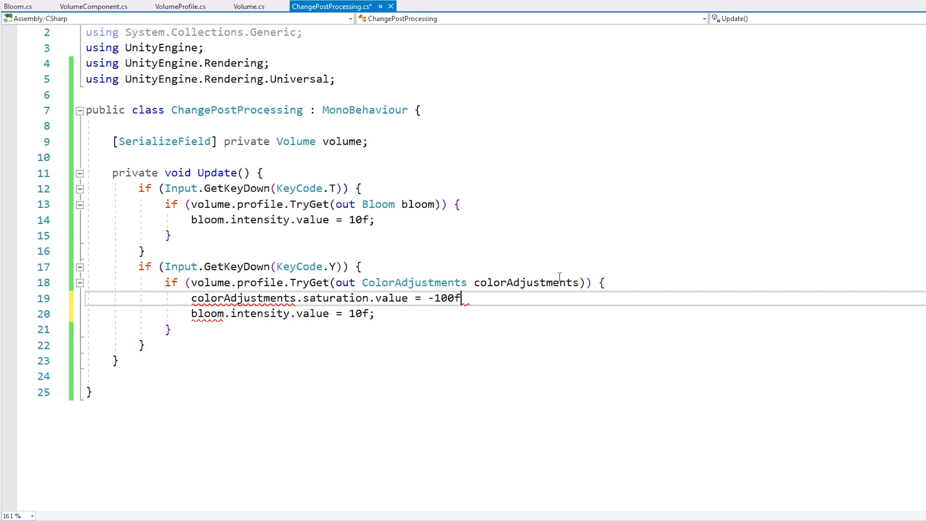
{"action": "type", "text": ";"}
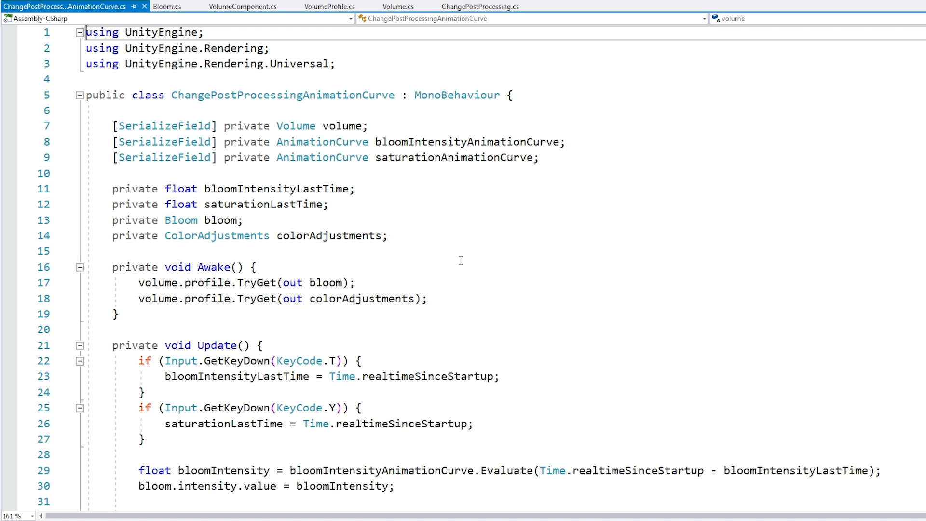
Step: Review ChangePostProcessingAnimationCurve.cs: Awake, the T/Y key checks and the AnimationCurve.Evaluate calls in Update
{"action": "left_click_drag", "start_coordinate": [367, 125], "coordinate": [538, 157]}
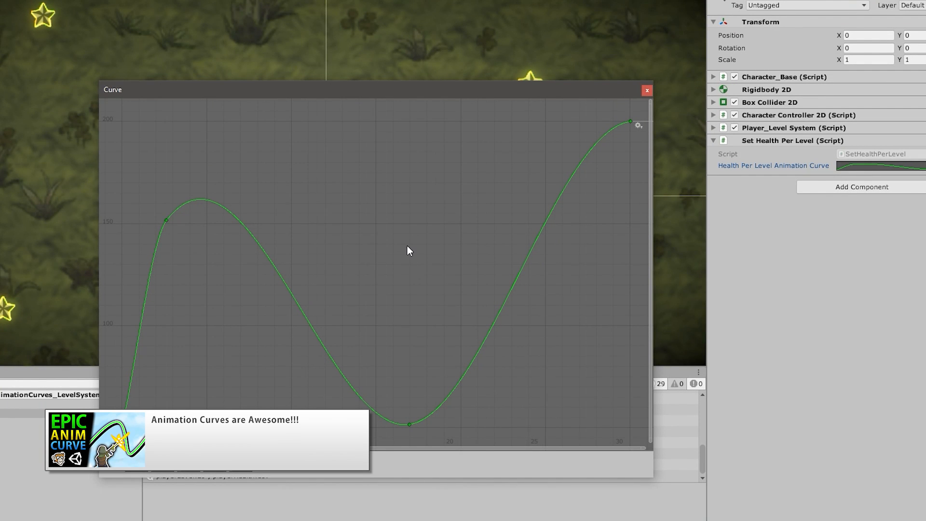
{"action": "left_click", "coordinate": [646, 90]}
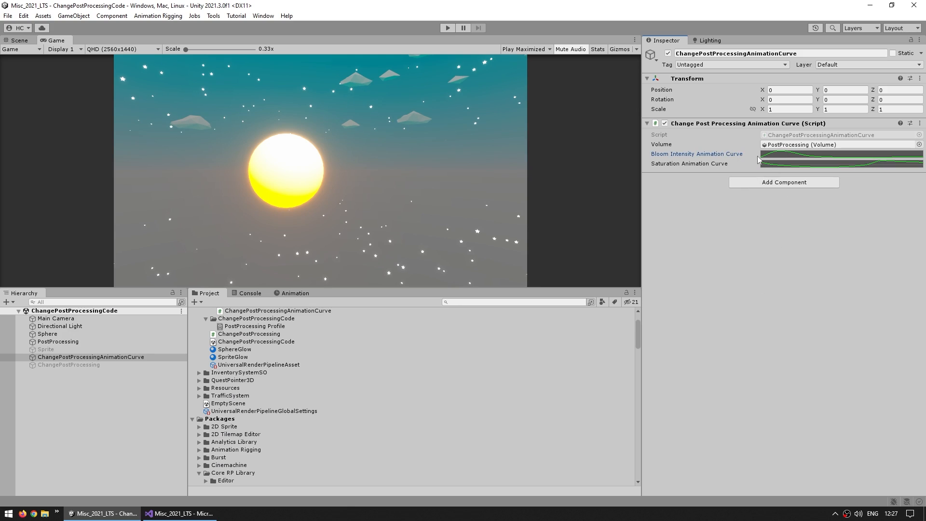
{"action": "mouse_move", "coordinate": [748, 172]}
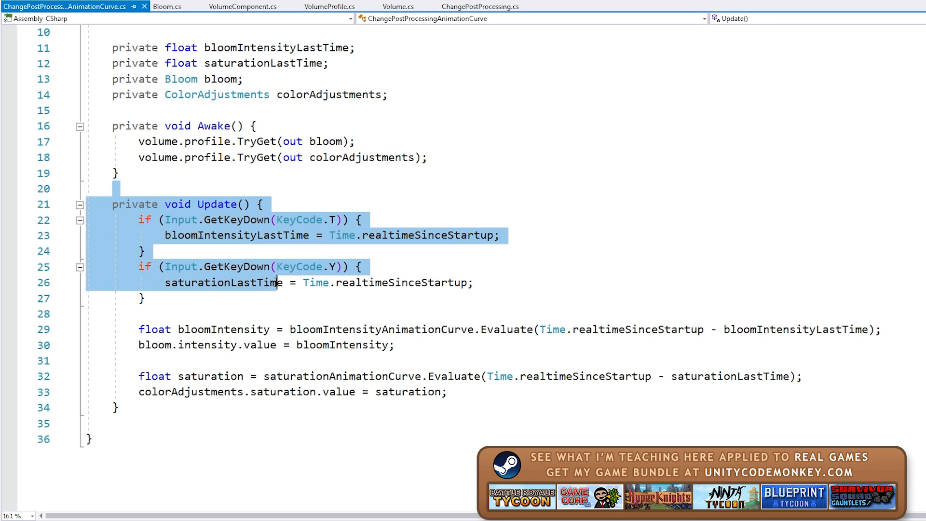
{"action": "left_click", "coordinate": [144, 298]}
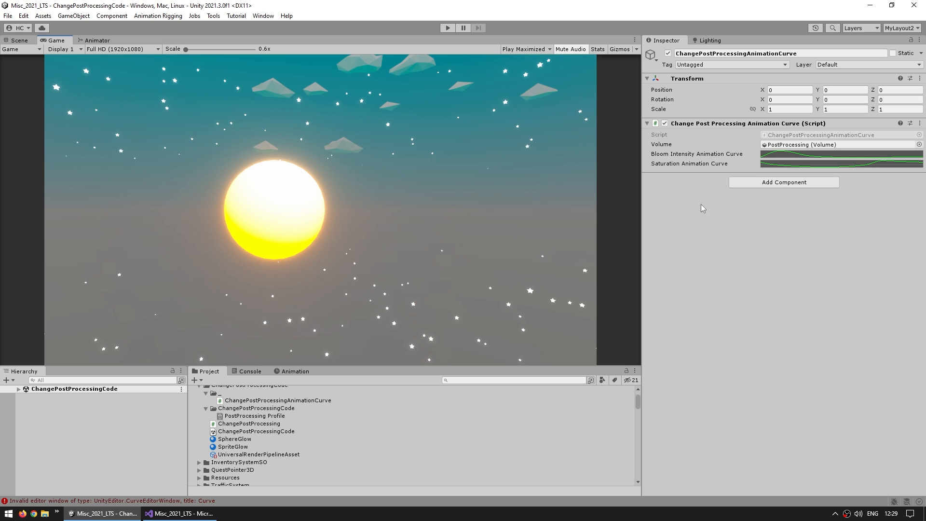
Step: Create a second PostProcessing volume with a Bloom override, priority 10 and weight 0
{"action": "left_click", "coordinate": [47, 412]}
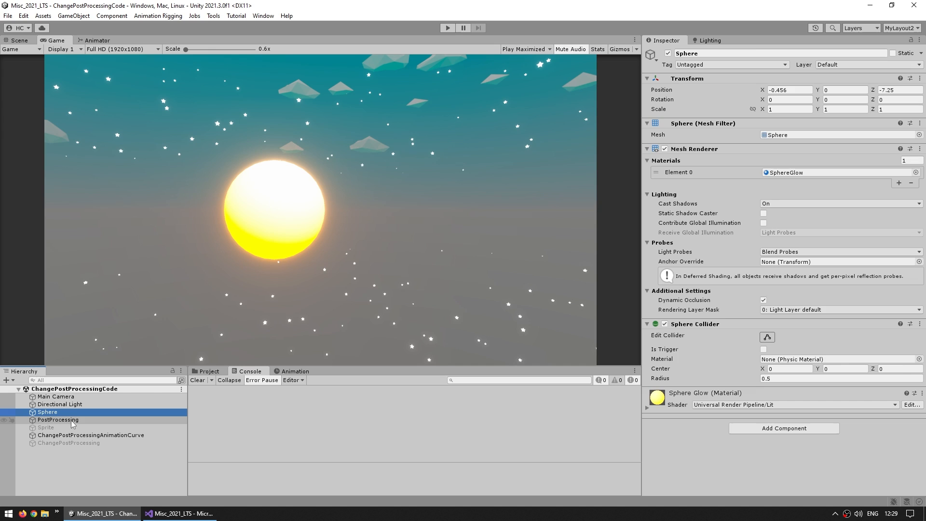
{"action": "left_click", "coordinate": [58, 419]}
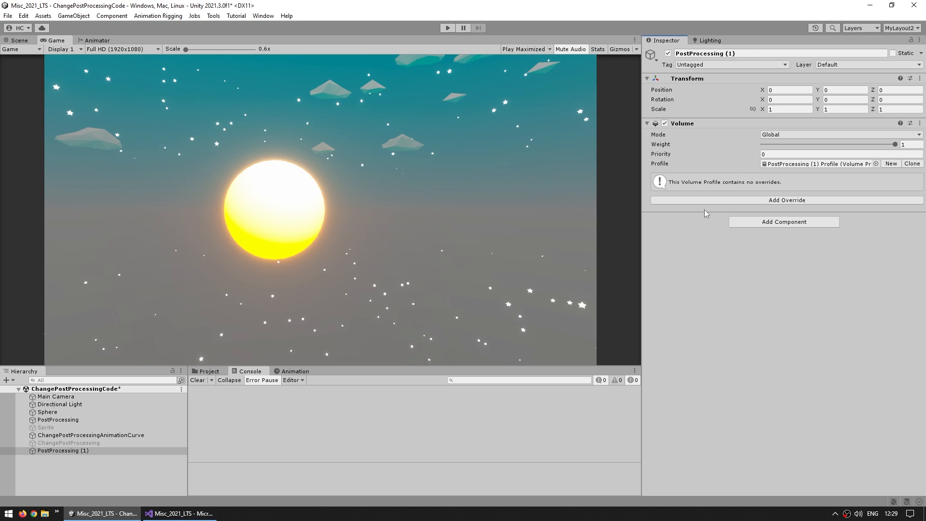
{"action": "left_click", "coordinate": [786, 199]}
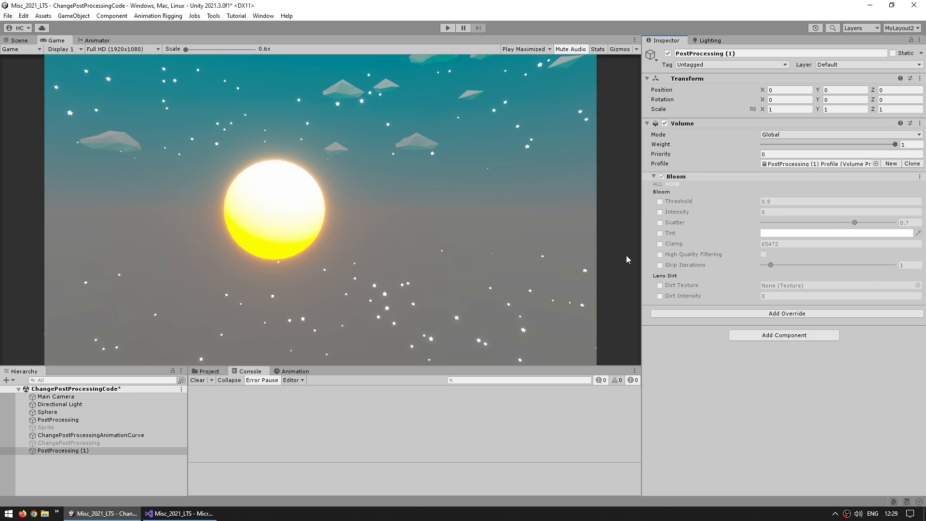
{"action": "left_click", "coordinate": [827, 154]}
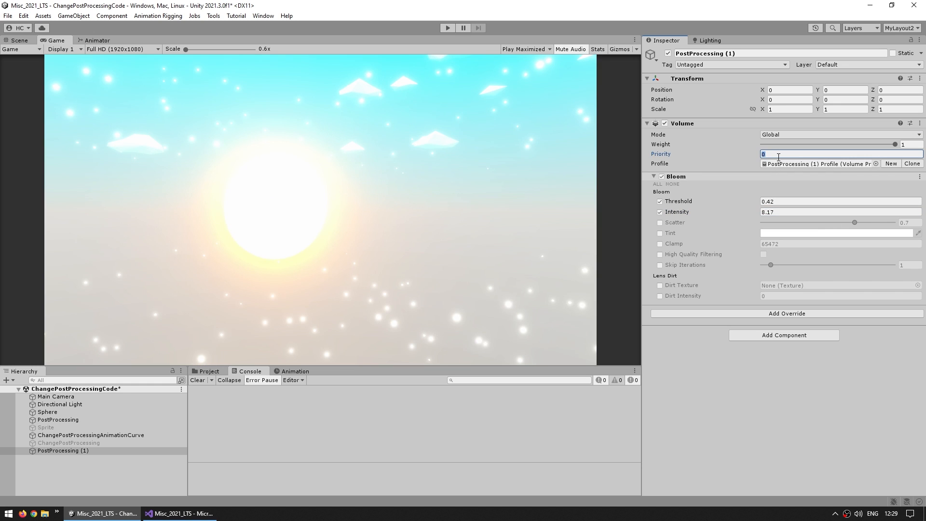
{"action": "type", "text": "10"}
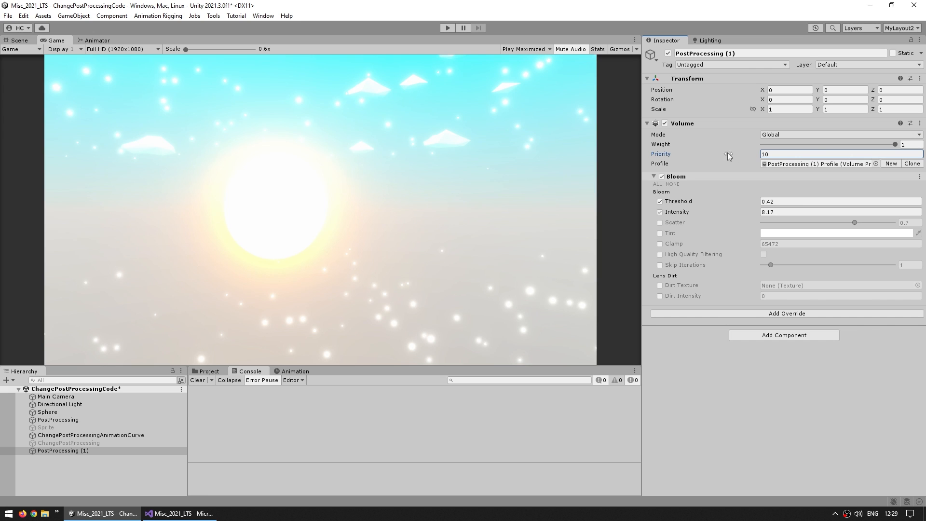
{"action": "left_click_drag", "start_coordinate": [876, 144], "coordinate": [762, 144]}
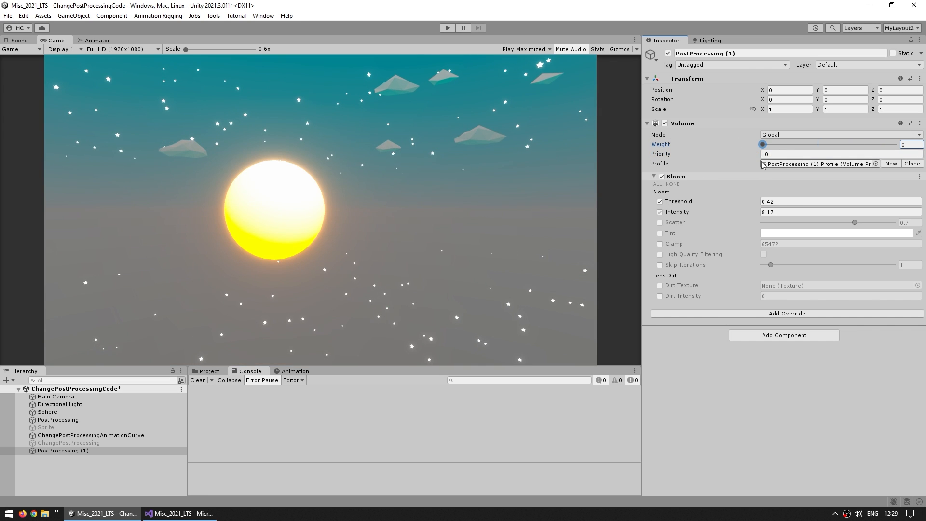
Step: Compare against the original volume, sweep PostProcessing (1)'s weight between 0 and 1, ending at 0
{"action": "left_click", "coordinate": [59, 419]}
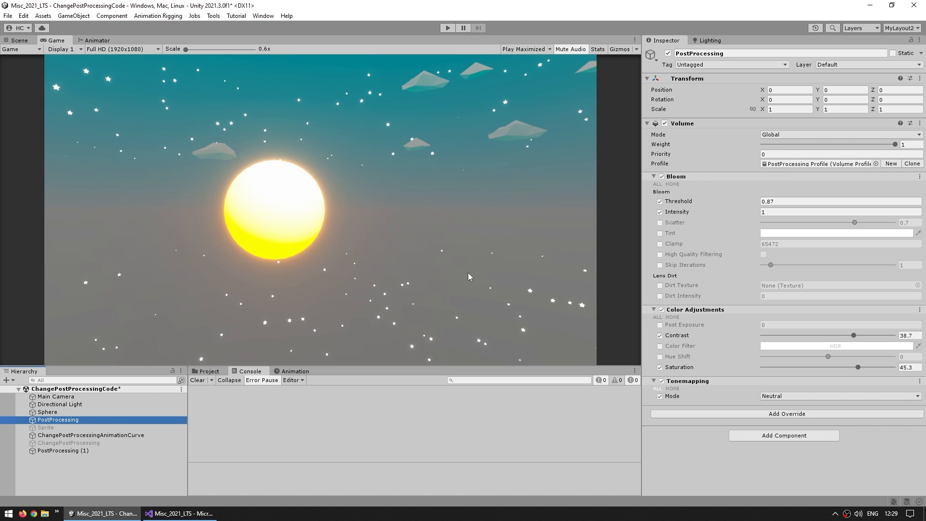
{"action": "left_click", "coordinate": [62, 450]}
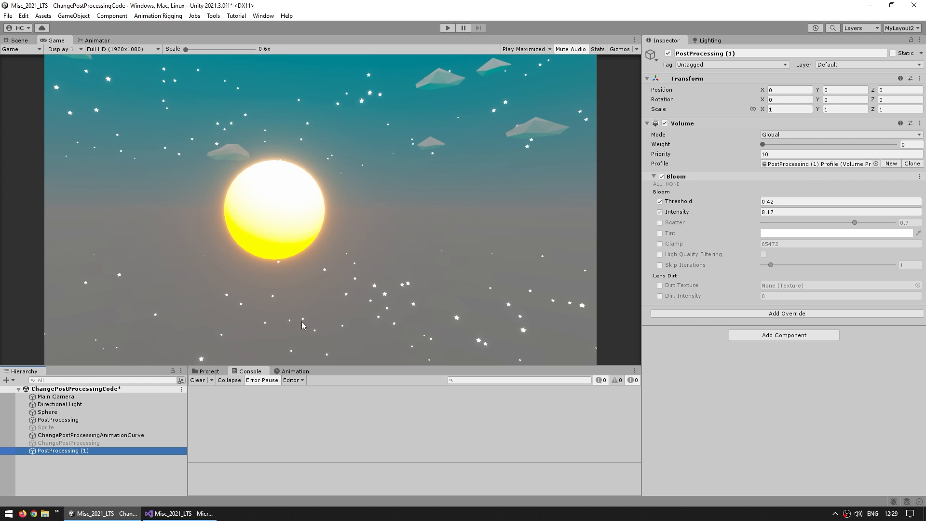
{"action": "left_click_drag", "start_coordinate": [762, 144], "coordinate": [912, 144]}
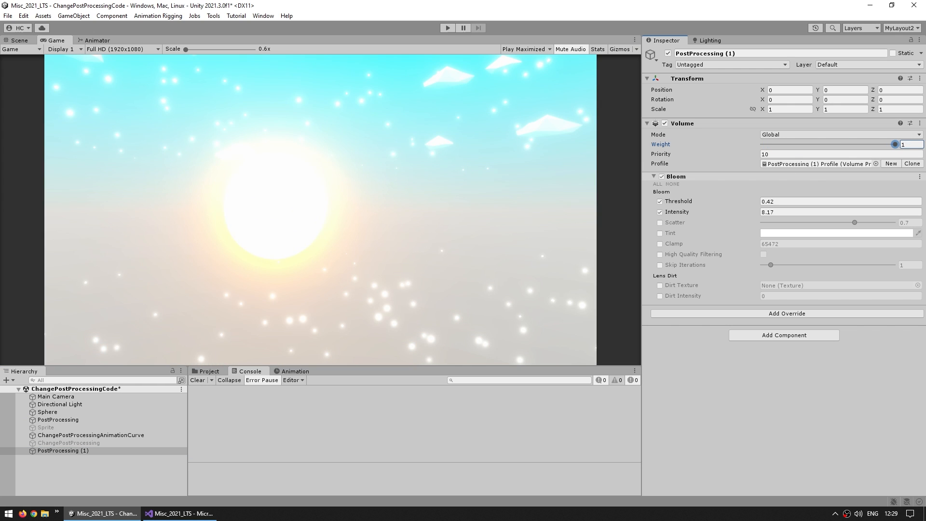
{"action": "left_click_drag", "start_coordinate": [909, 143], "coordinate": [762, 144]}
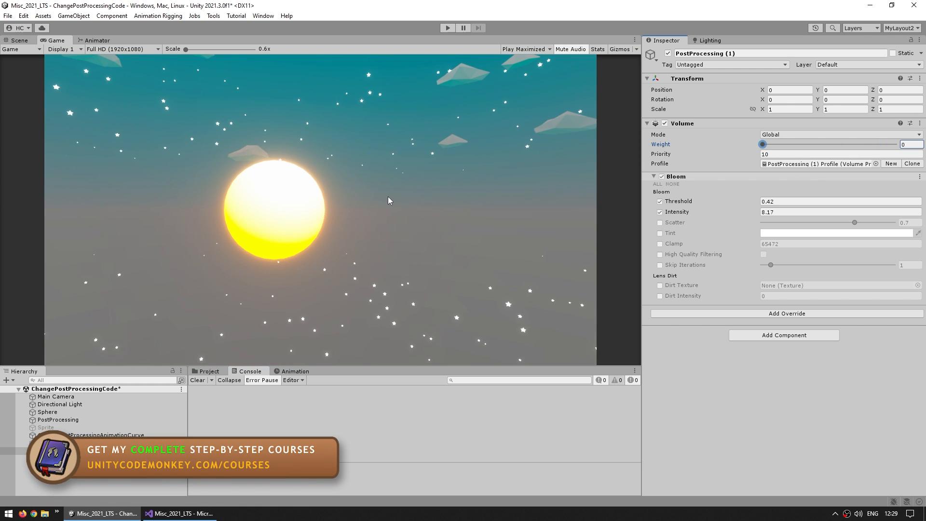
{"action": "left_click_drag", "start_coordinate": [761, 143], "coordinate": [765, 144]}
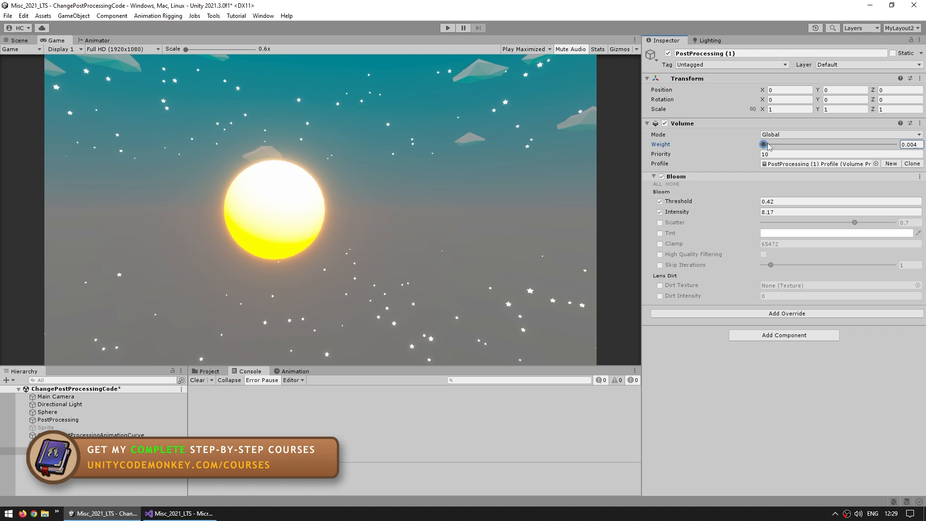
{"action": "left_click_drag", "start_coordinate": [768, 144], "coordinate": [761, 145]}
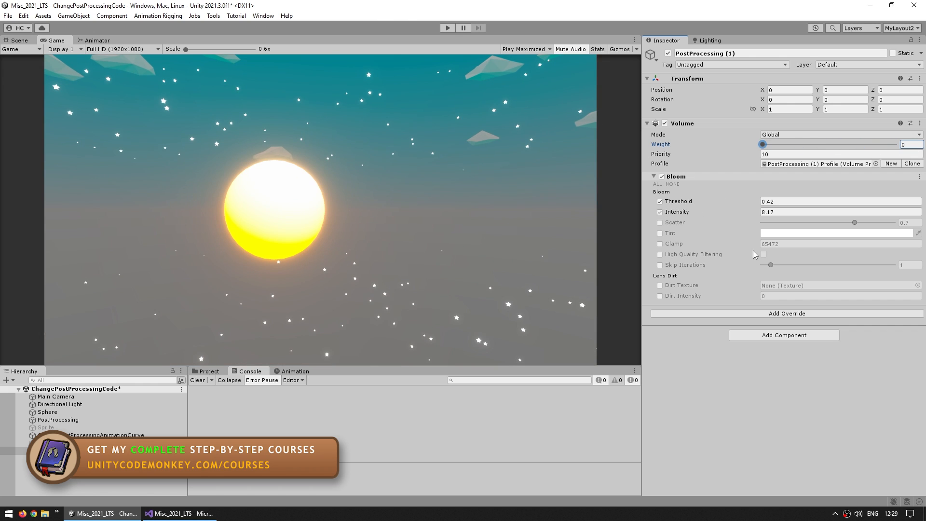
{"action": "mouse_move", "coordinate": [677, 211]}
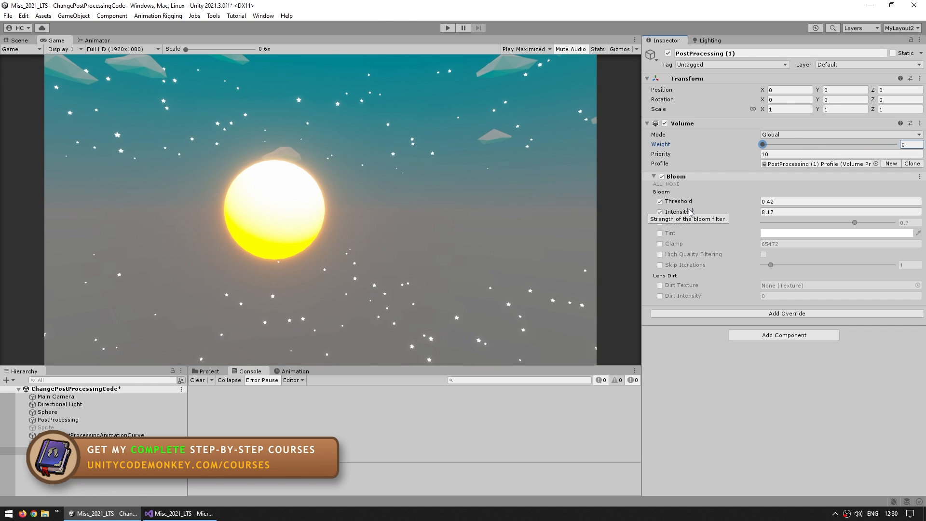